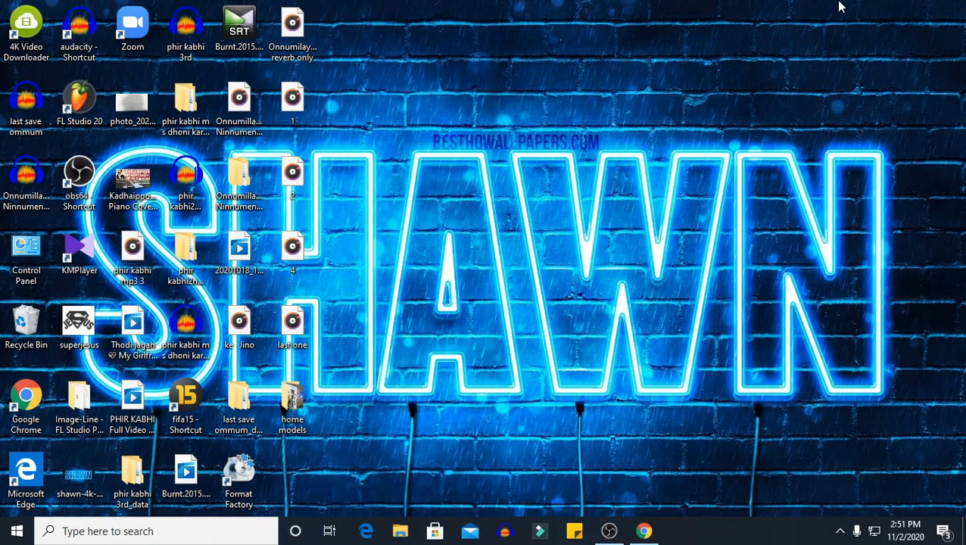
pyautogui.moveTo(719, 70)
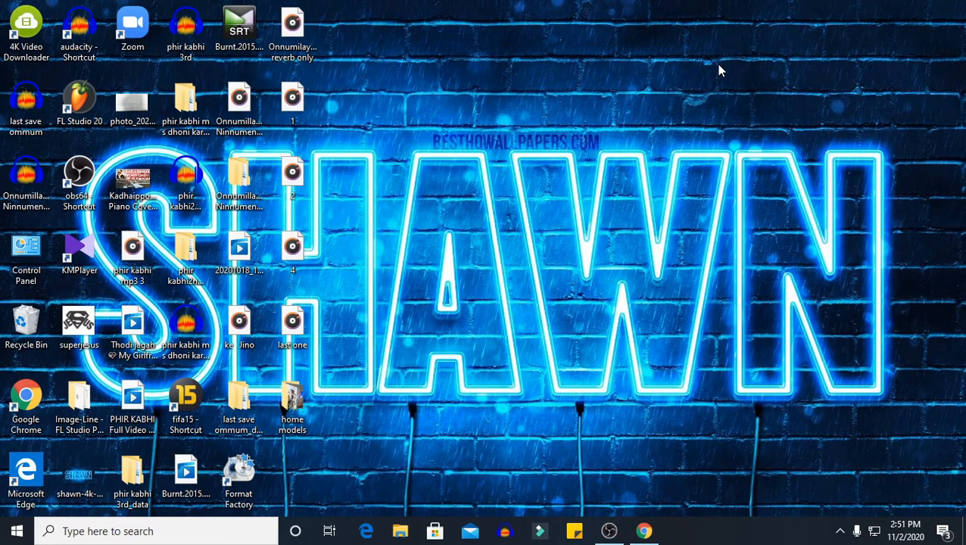
pyautogui.moveTo(542, 98)
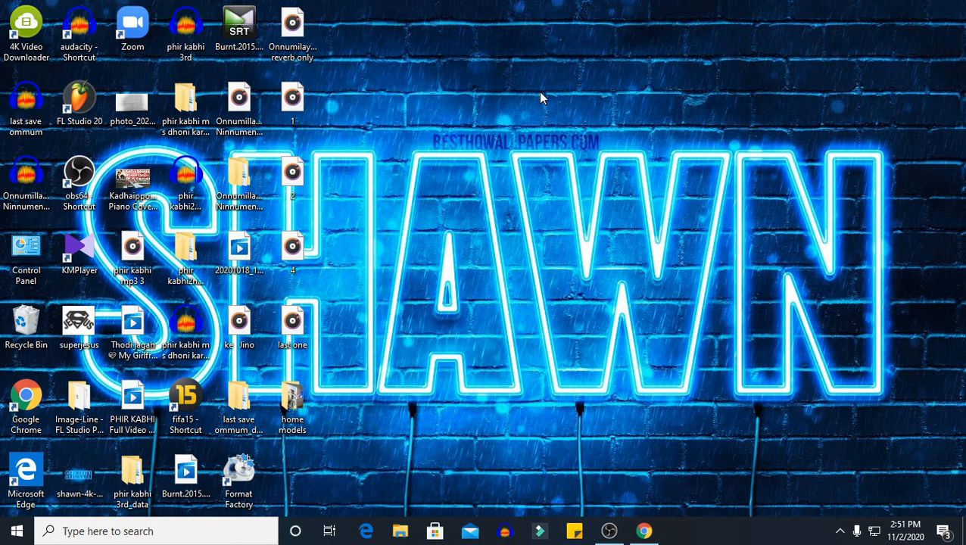
pyautogui.moveTo(548, 98)
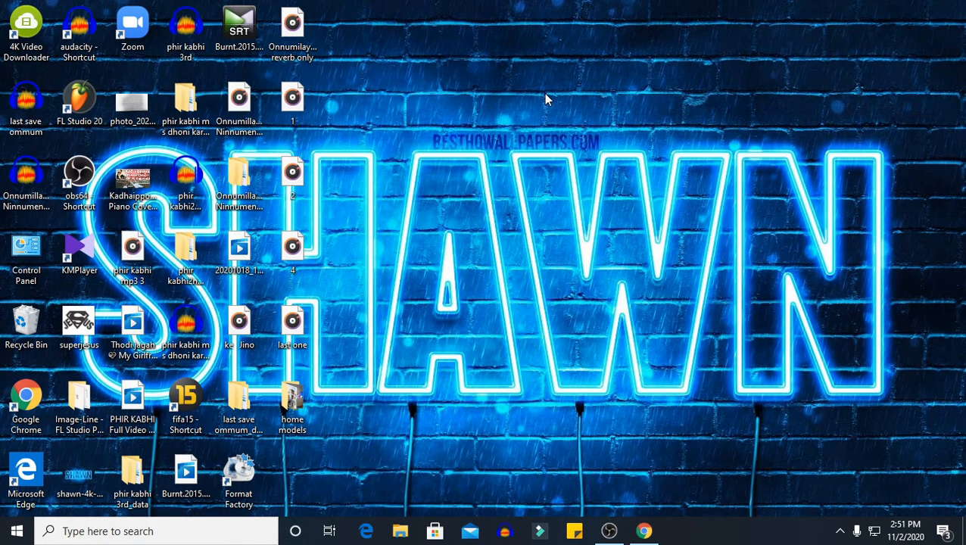
pyautogui.moveTo(535, 108)
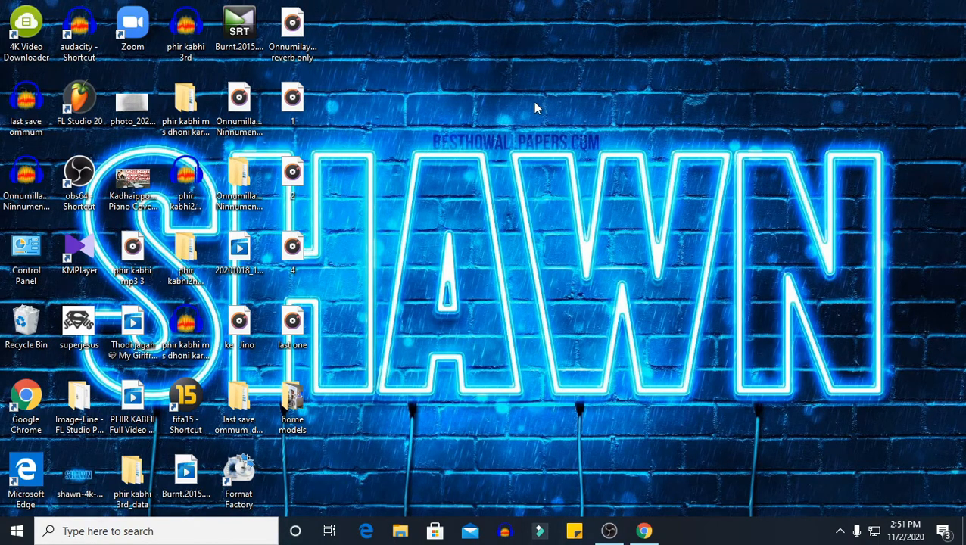
pyautogui.moveTo(594, 347)
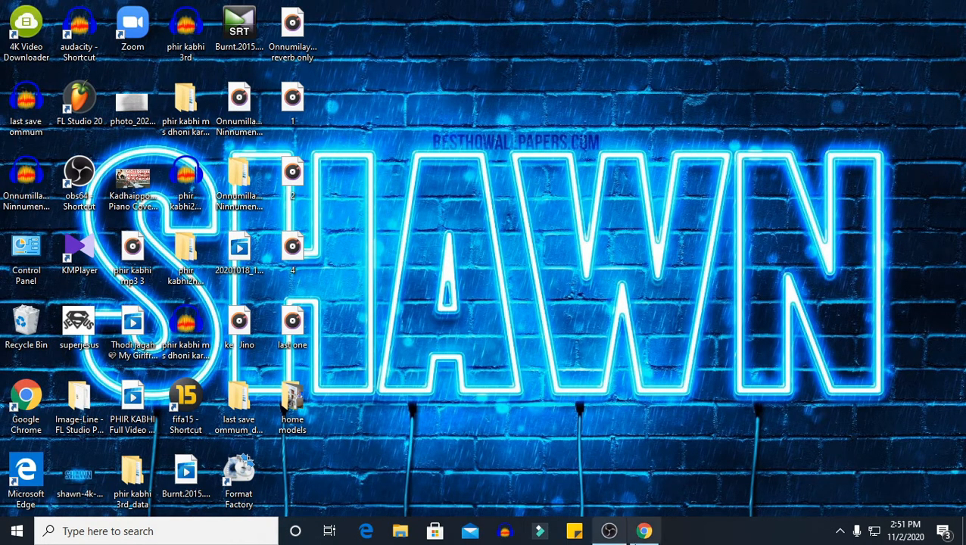
pyautogui.moveTo(642, 530)
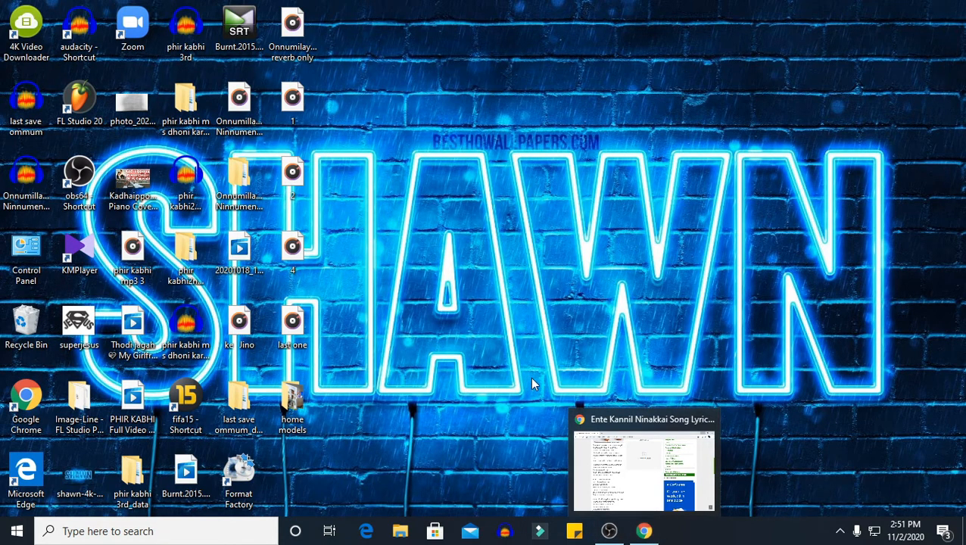
# Open the recorded stereo vocal project in Audacity from its desktop shortcut
pyautogui.rightClick(533, 384)
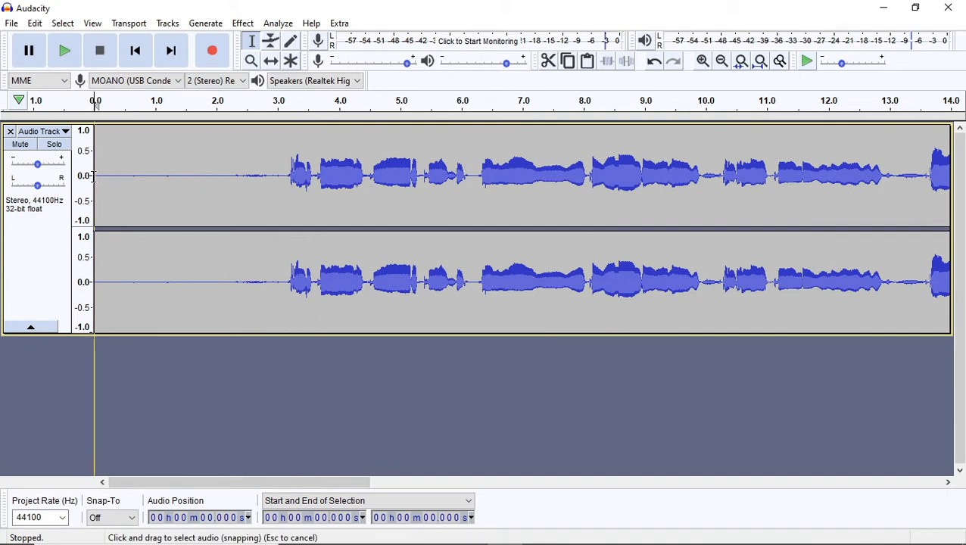
# Capture a Noise Reduction profile from the silent first three seconds
pyautogui.moveTo(95, 175); pyautogui.dragTo(284, 174)
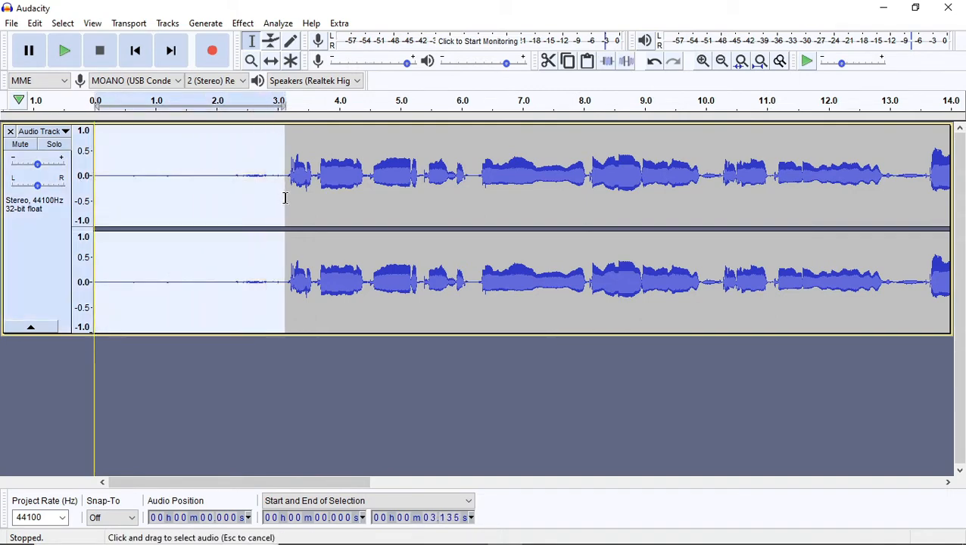
pyautogui.click(242, 23)
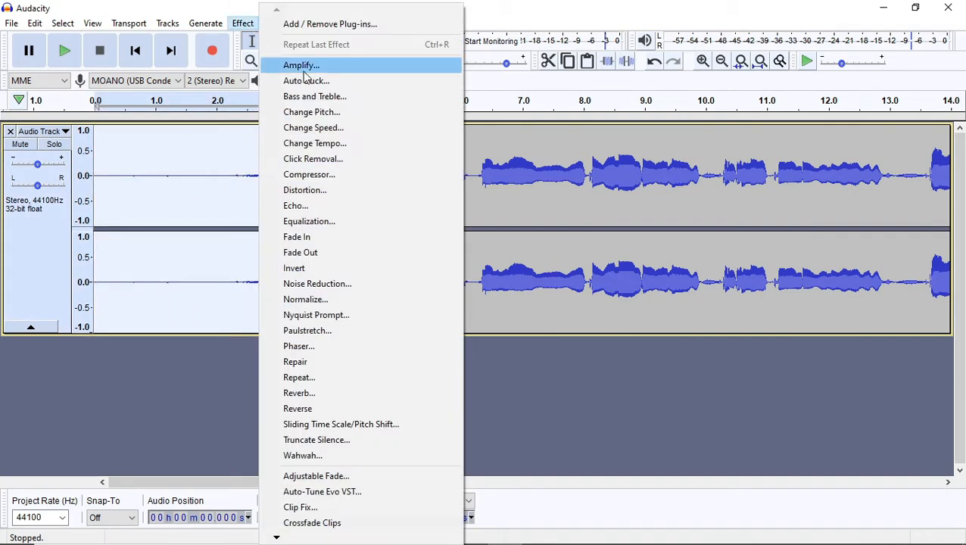
pyautogui.click(317, 283)
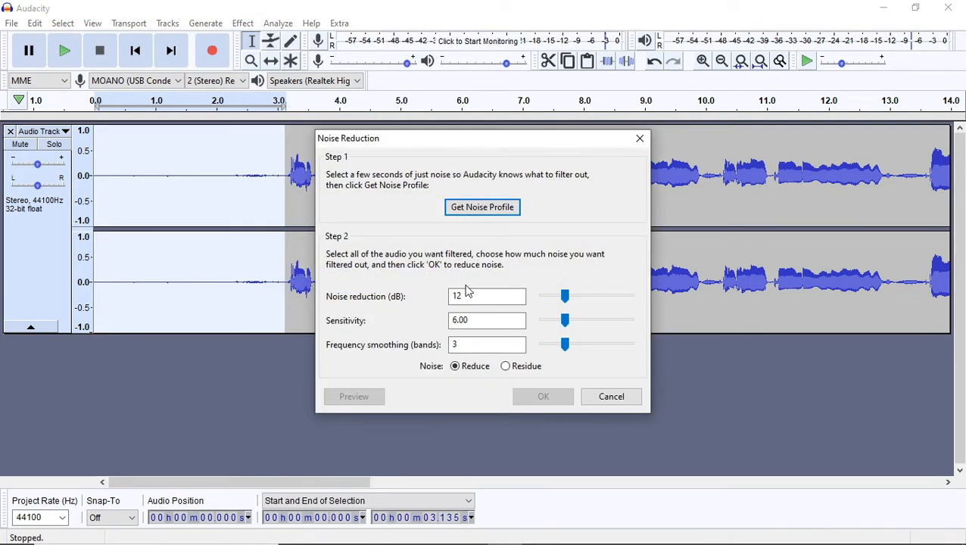
pyautogui.click(611, 396)
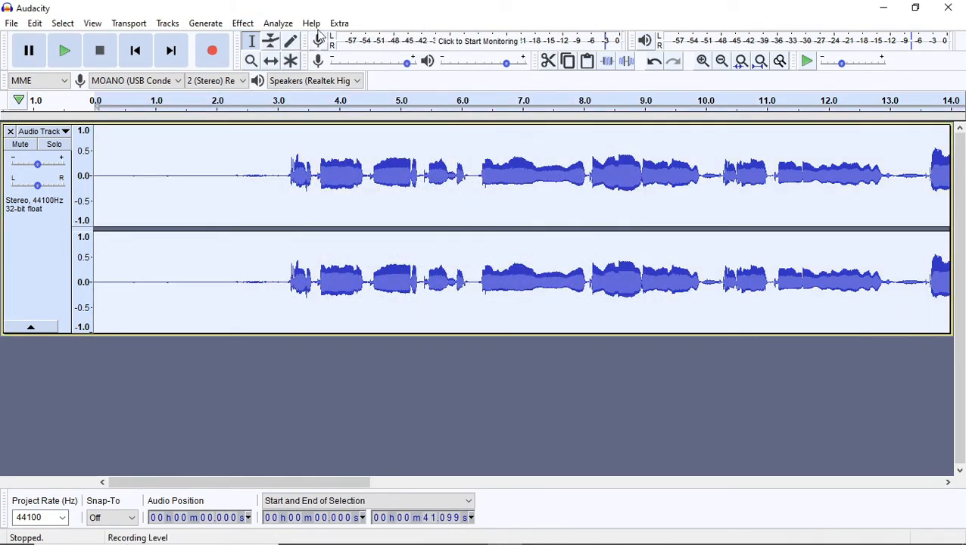
# Apply Noise Reduction to the whole track and set playback just before the singing
pyautogui.click(242, 22)
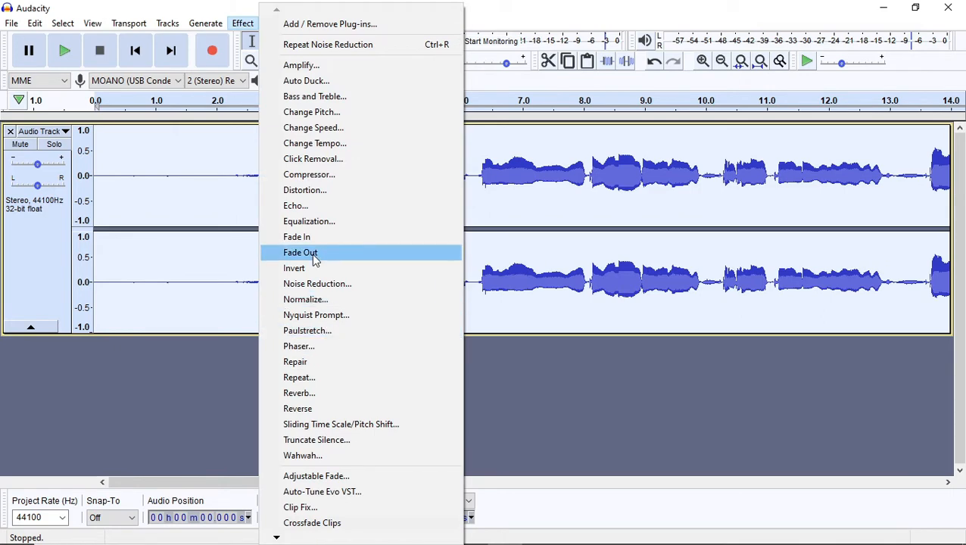
pyautogui.click(317, 283)
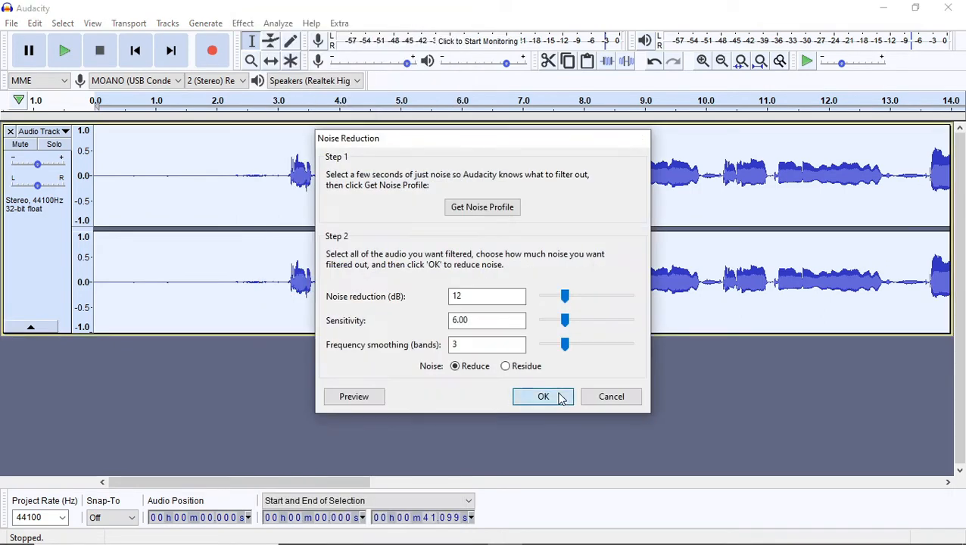
pyautogui.click(543, 396)
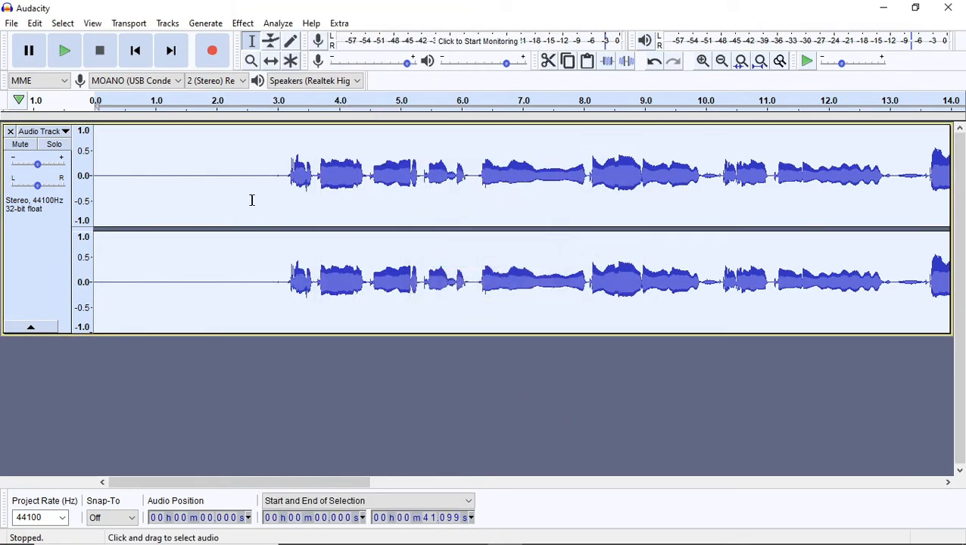
pyautogui.click(65, 50)
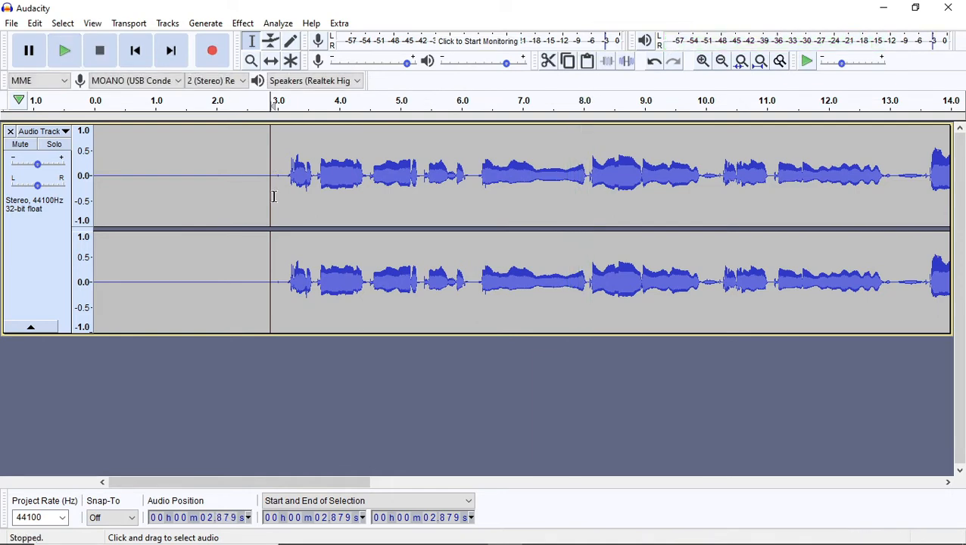
pyautogui.moveTo(258, 293)
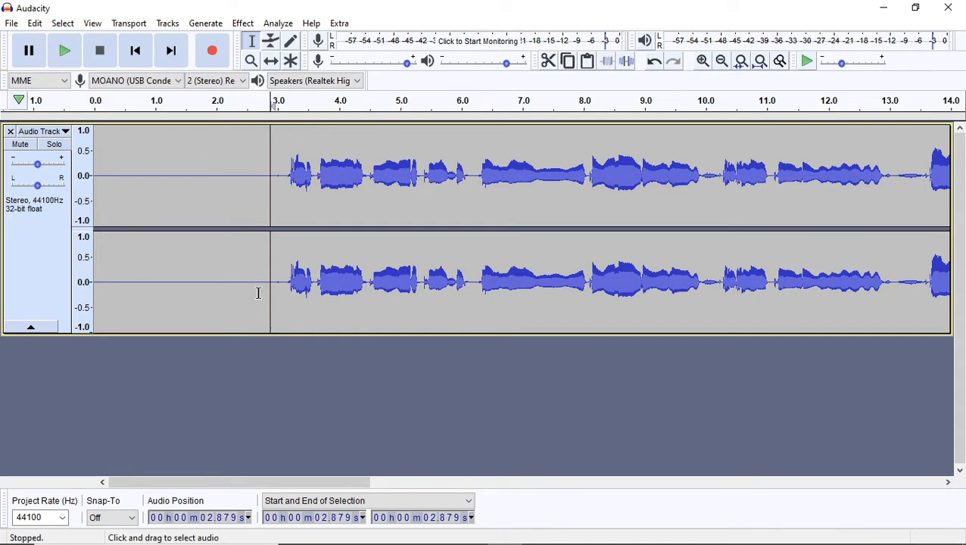
pyautogui.moveTo(239, 320)
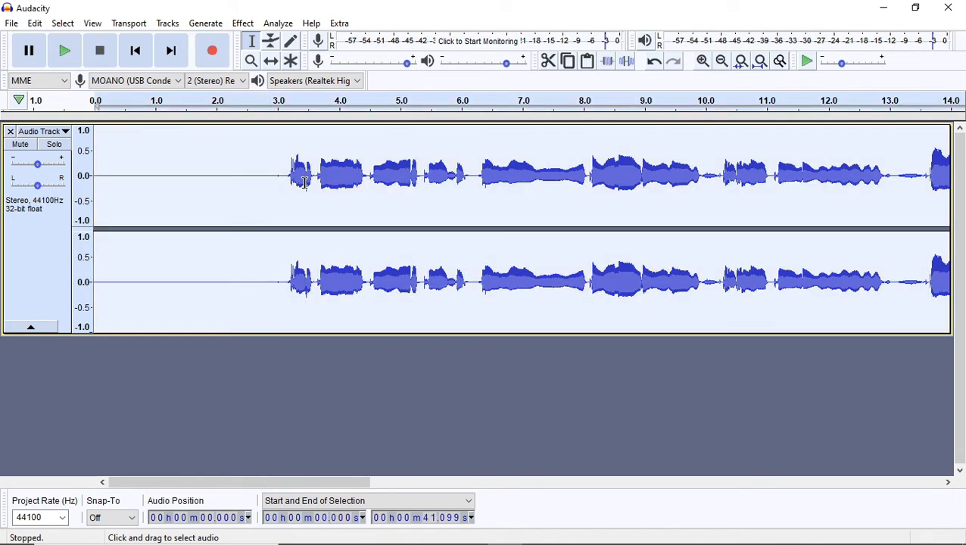
# Load the Treble Boost curve, shape about a 9 dB lift above 4000 Hz, and apply
pyautogui.click(242, 22)
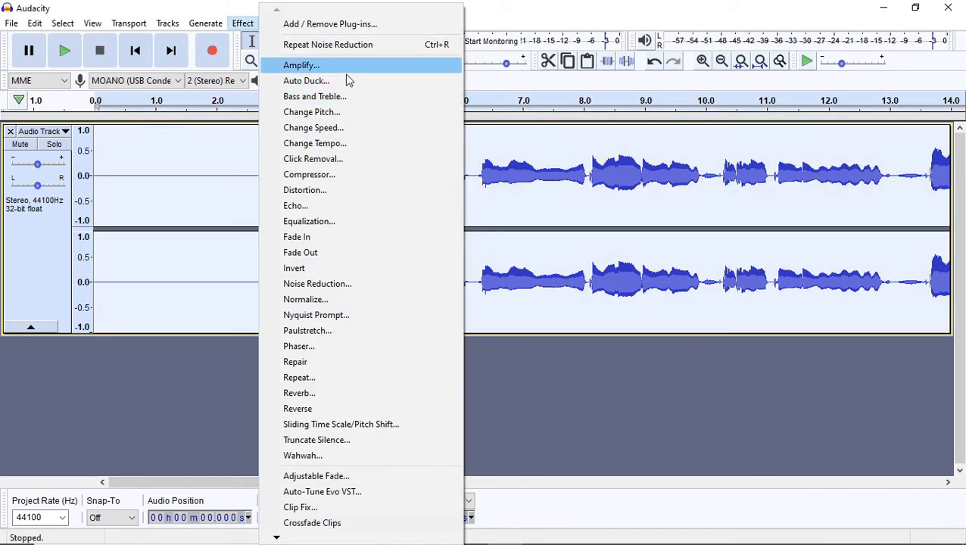
pyautogui.click(309, 221)
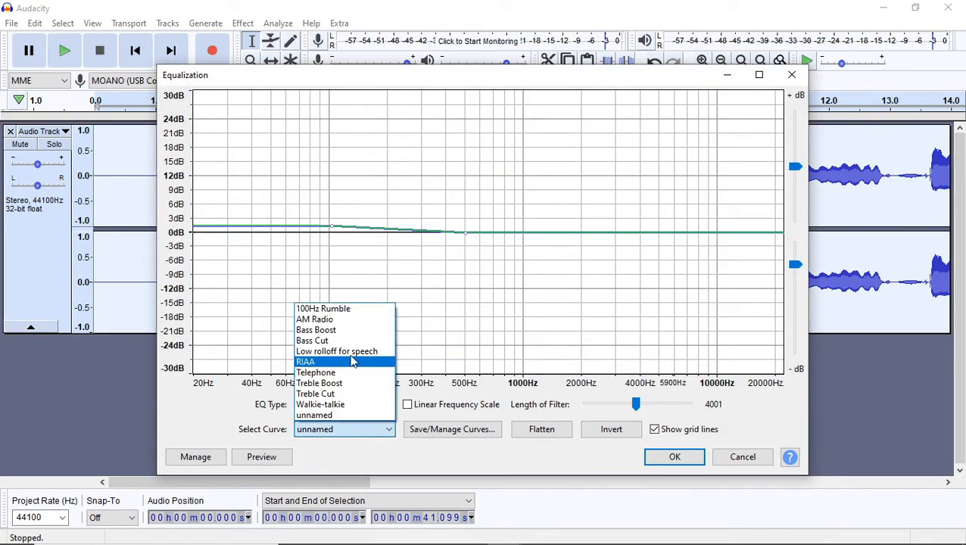
pyautogui.moveTo(349, 383)
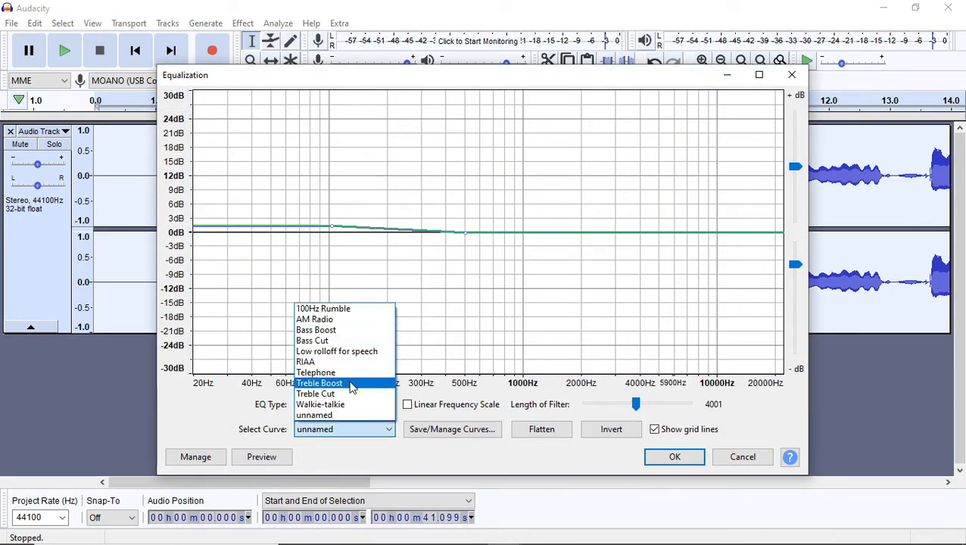
pyautogui.click(318, 382)
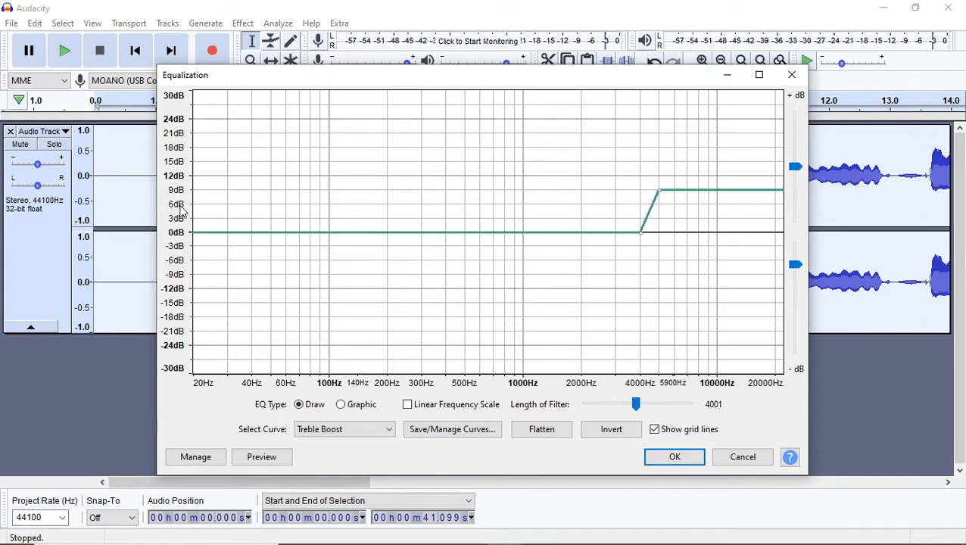
pyautogui.moveTo(272, 231)
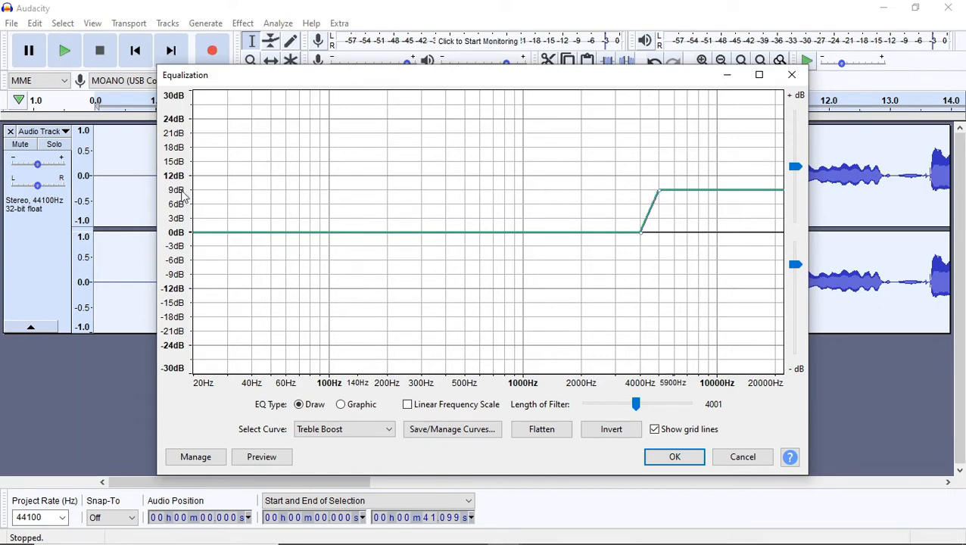
pyautogui.moveTo(660, 198)
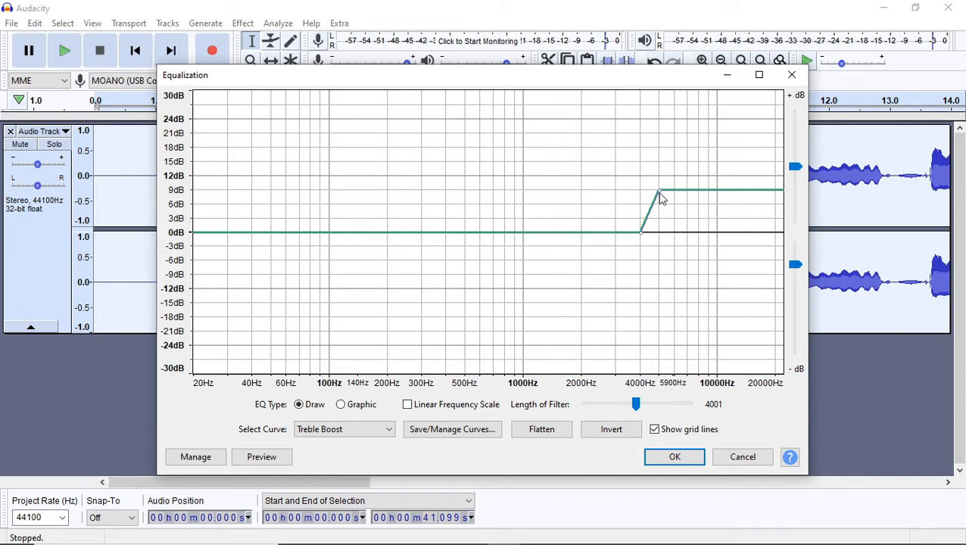
pyautogui.moveTo(666, 195)
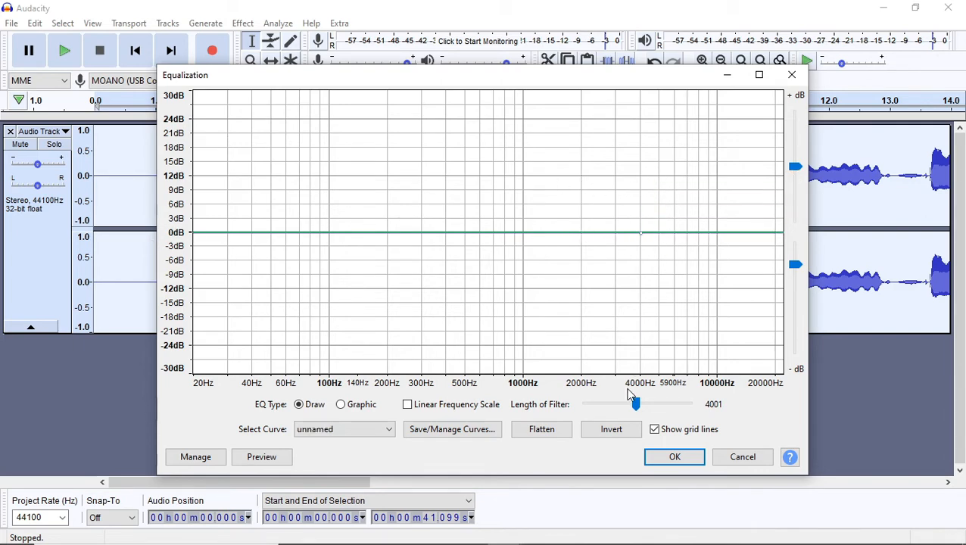
pyautogui.moveTo(641, 232); pyautogui.dragTo(647, 208)
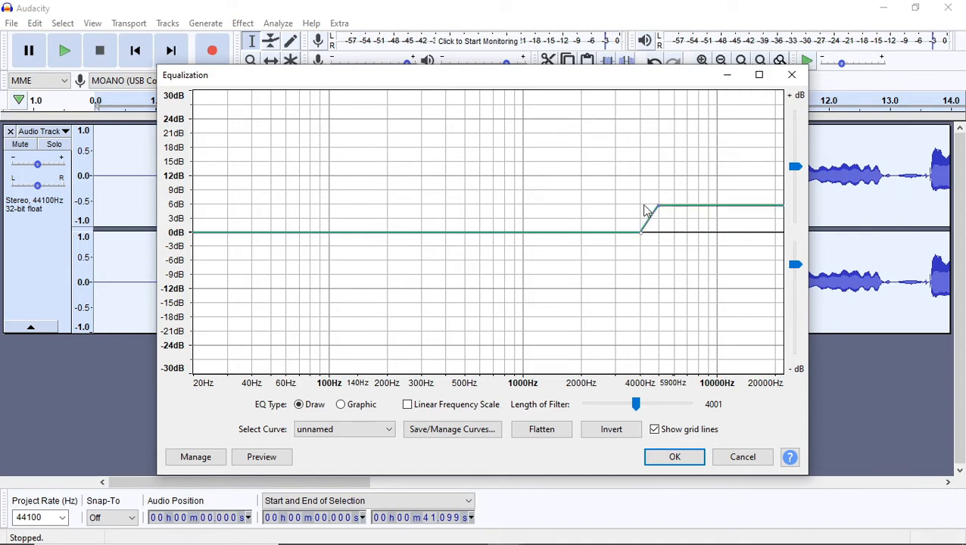
pyautogui.moveTo(647, 208); pyautogui.dragTo(658, 191)
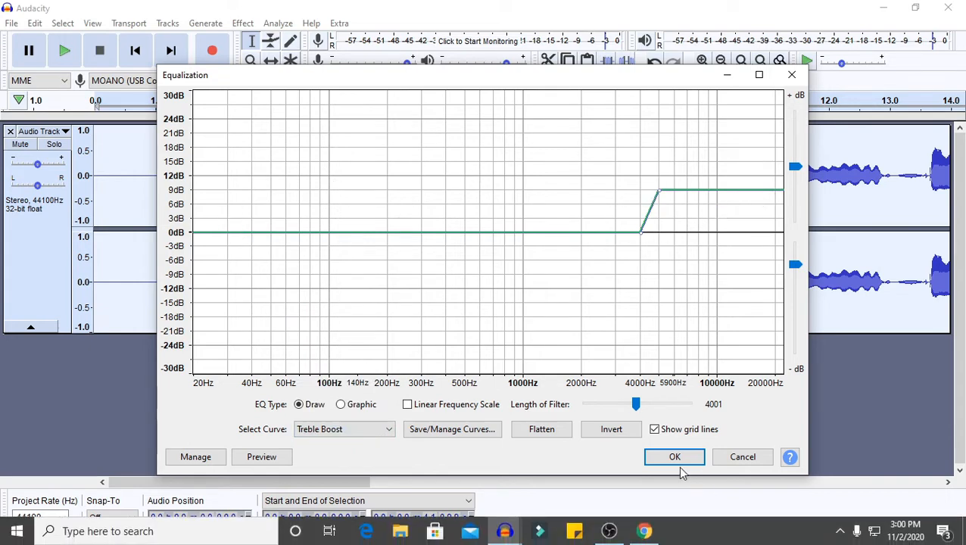
pyautogui.click(674, 456)
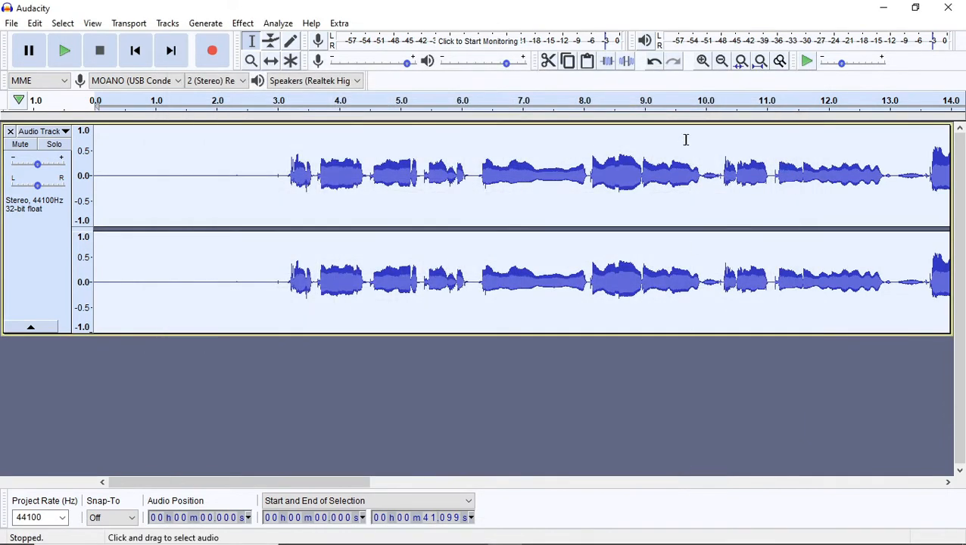
pyautogui.moveTo(647, 175)
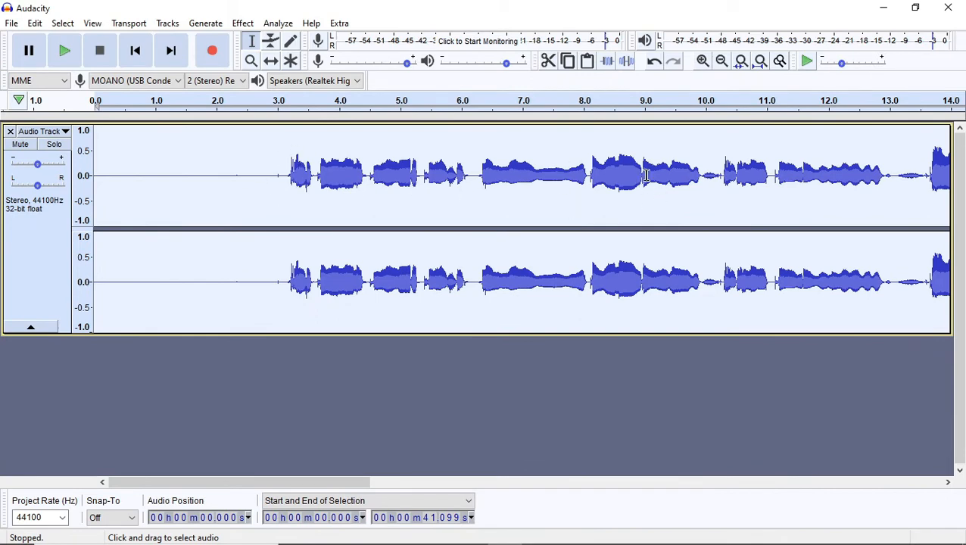
pyautogui.moveTo(289, 106)
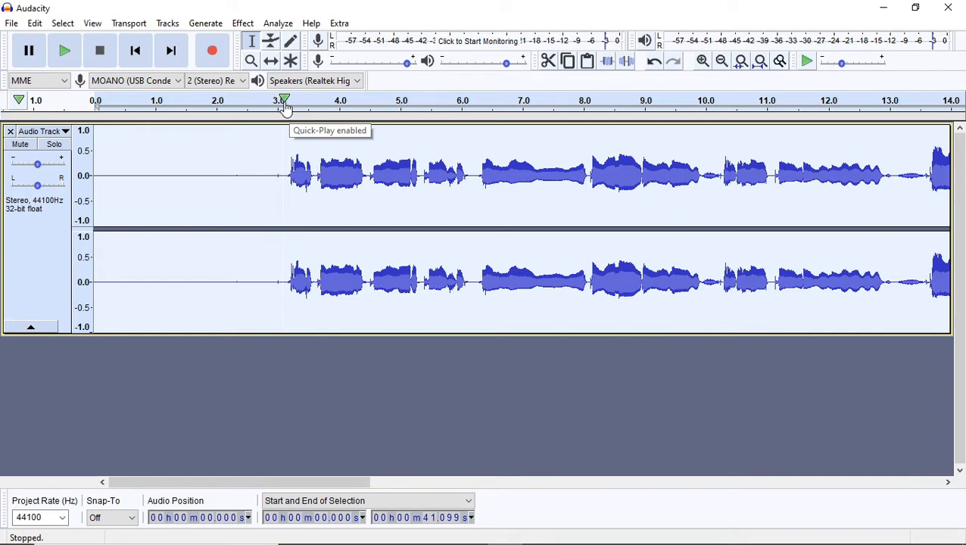
pyautogui.click(64, 50)
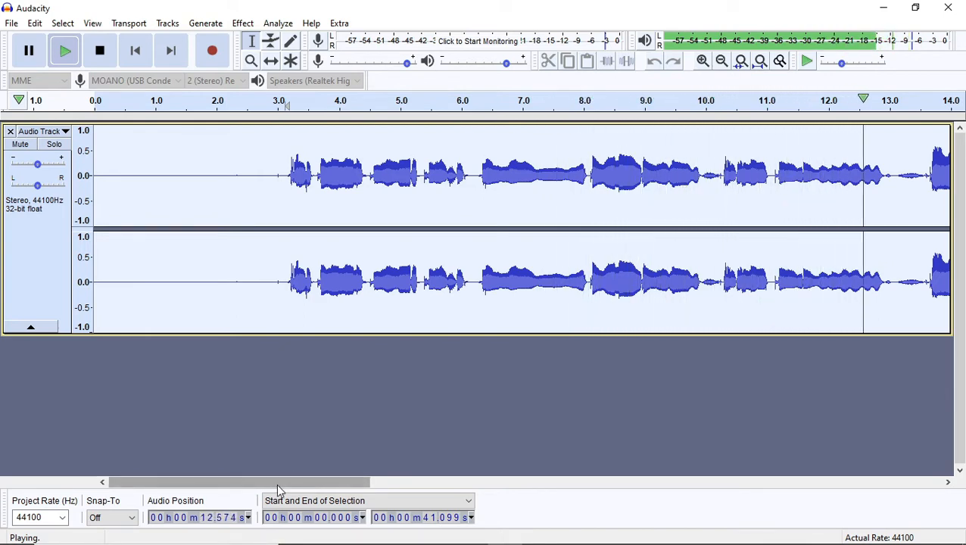
pyautogui.click(99, 50)
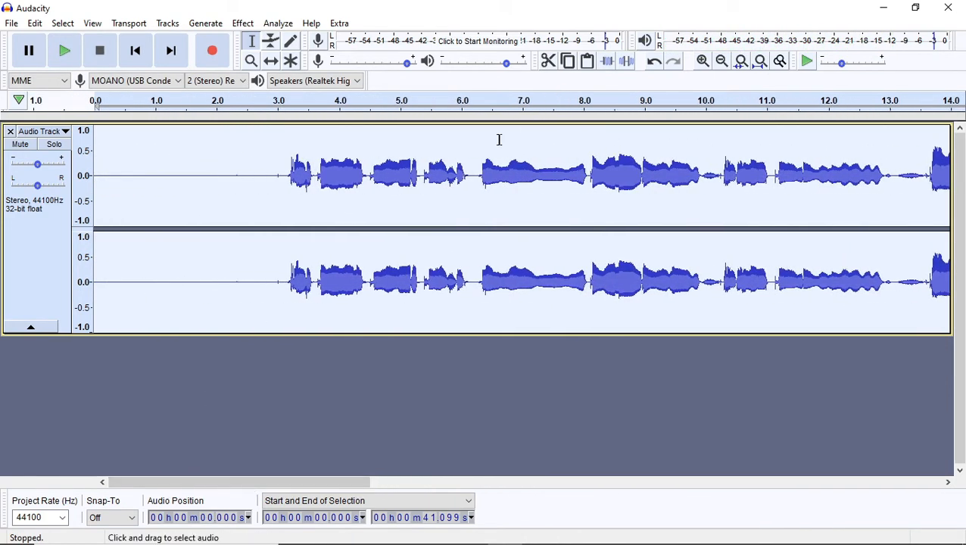
pyautogui.moveTo(559, 94)
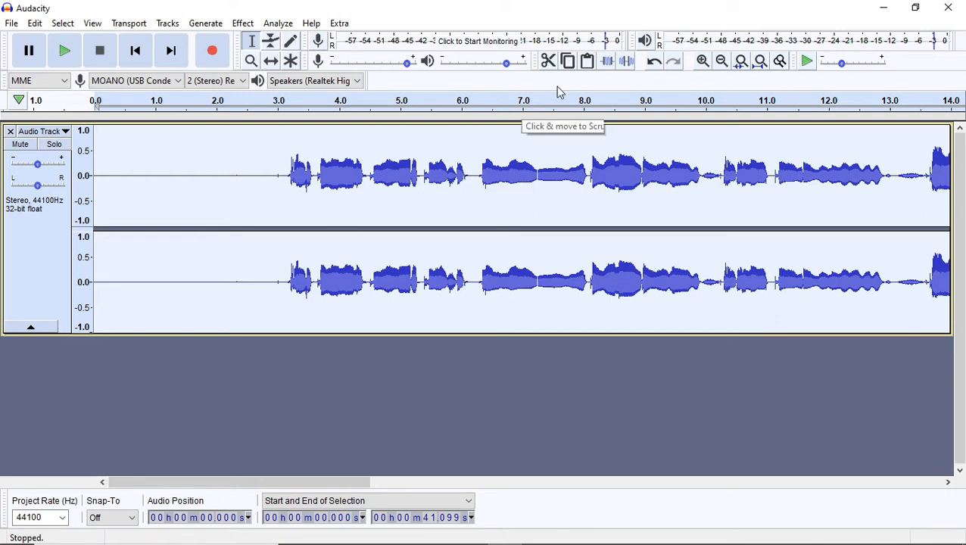
pyautogui.moveTo(654, 61)
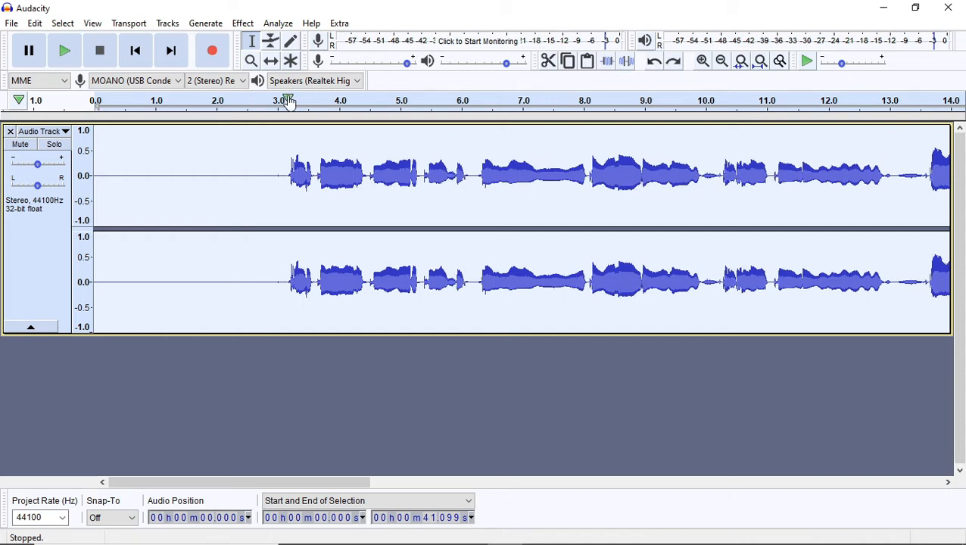
pyautogui.click(65, 50)
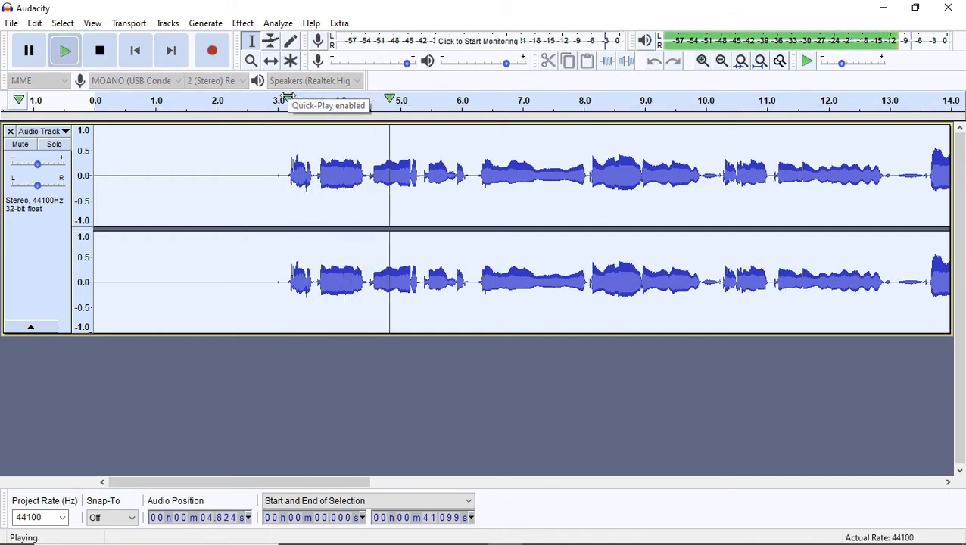
pyautogui.click(99, 50)
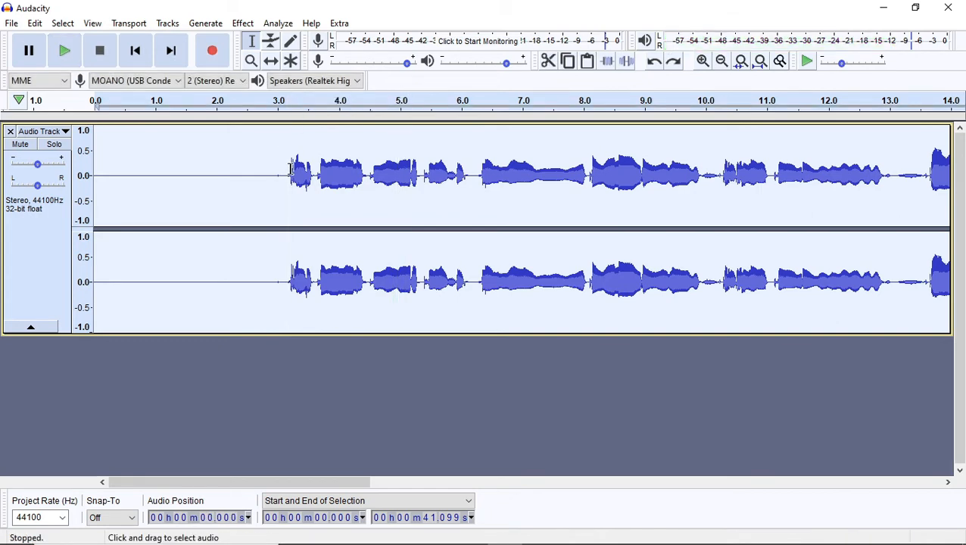
pyautogui.moveTo(288, 174); pyautogui.dragTo(369, 174)
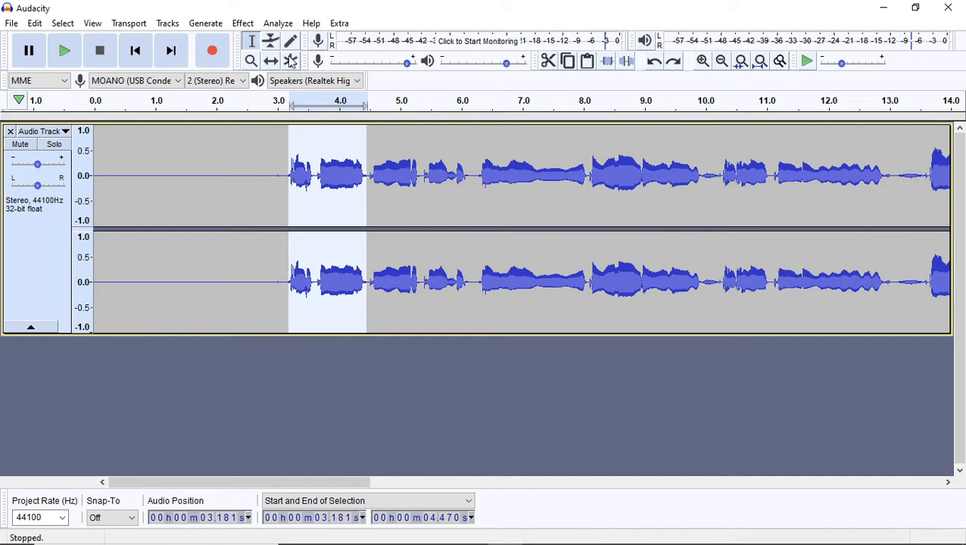
pyautogui.click(64, 50)
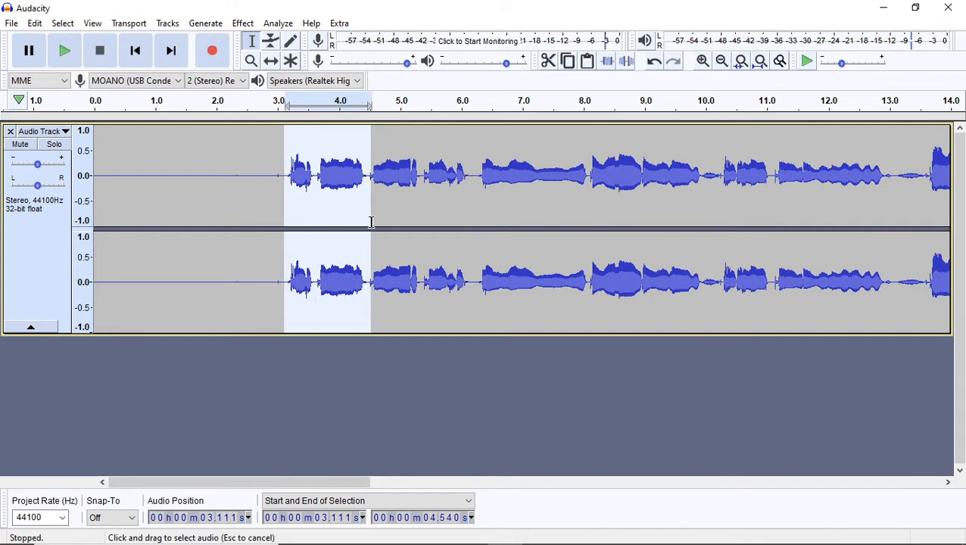
pyautogui.click(64, 50)
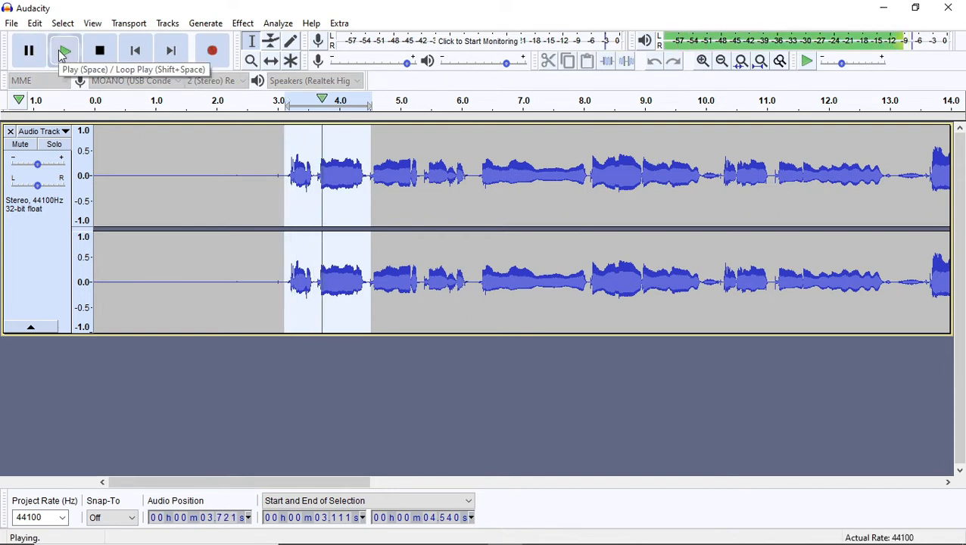
pyautogui.click(99, 50)
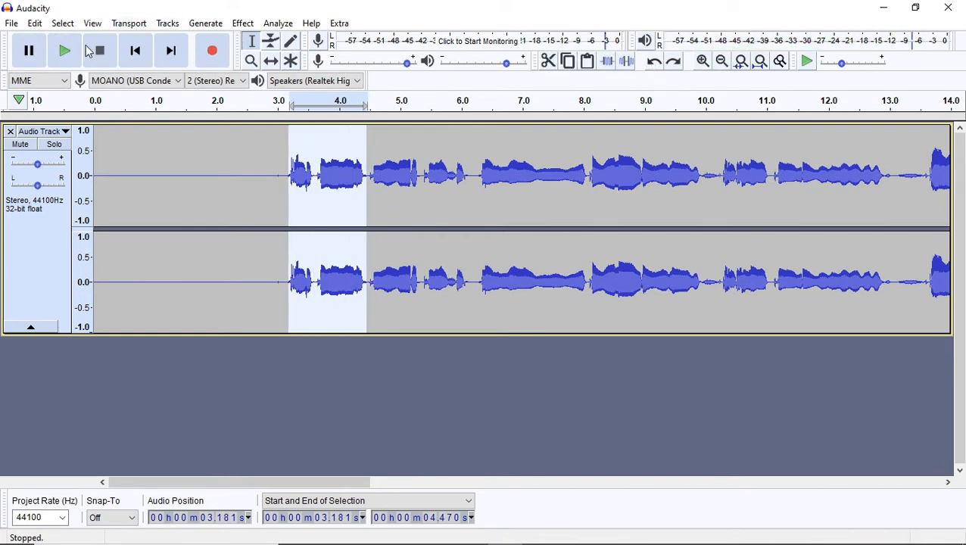
pyautogui.moveTo(65, 50)
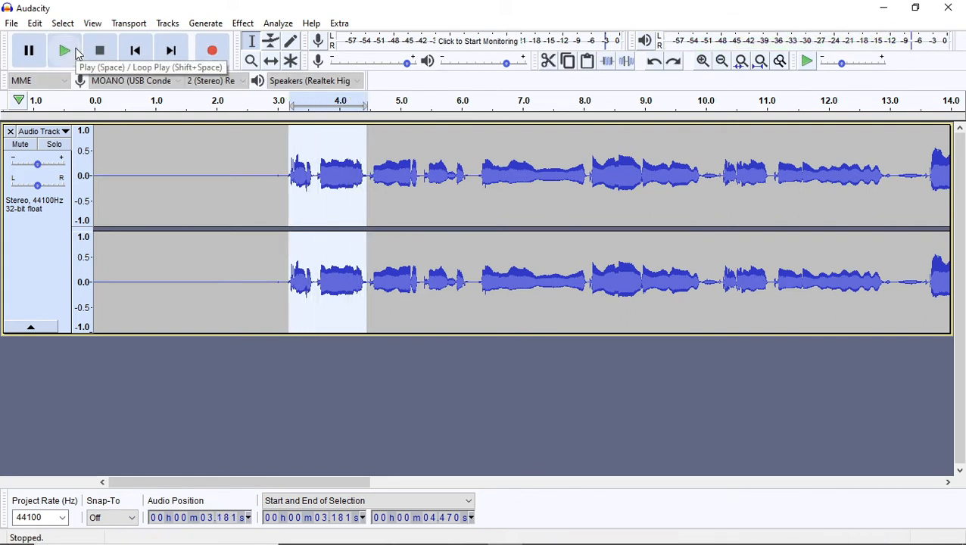
pyautogui.click(65, 50)
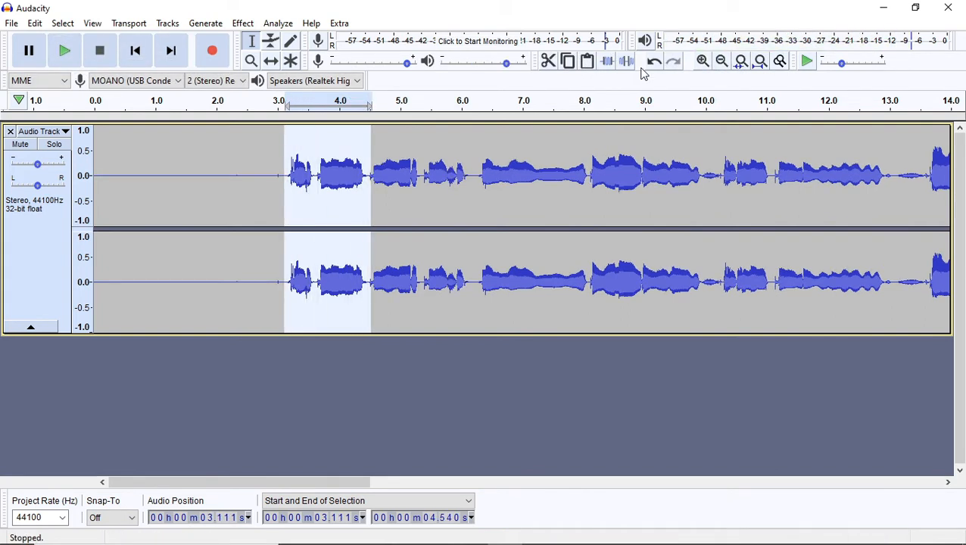
pyautogui.click(66, 50)
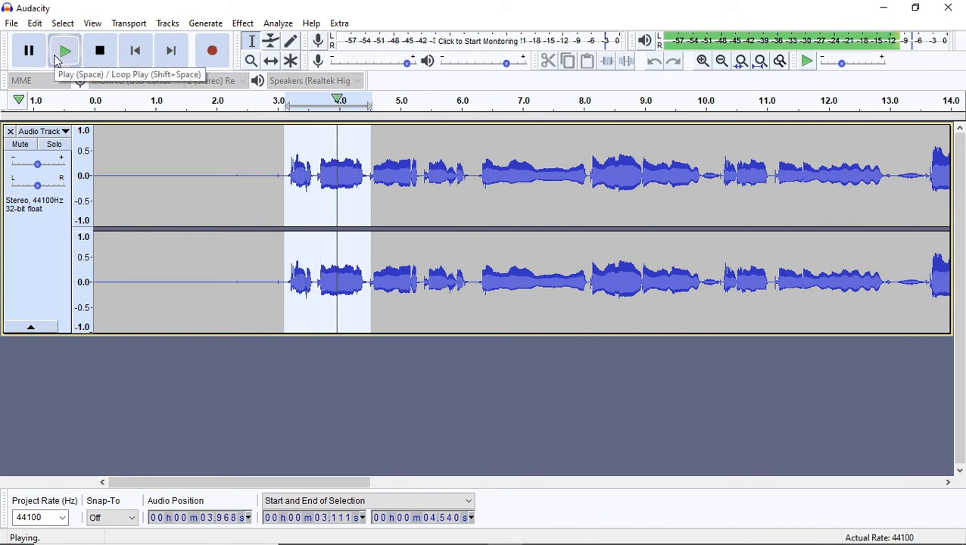
pyautogui.click(99, 50)
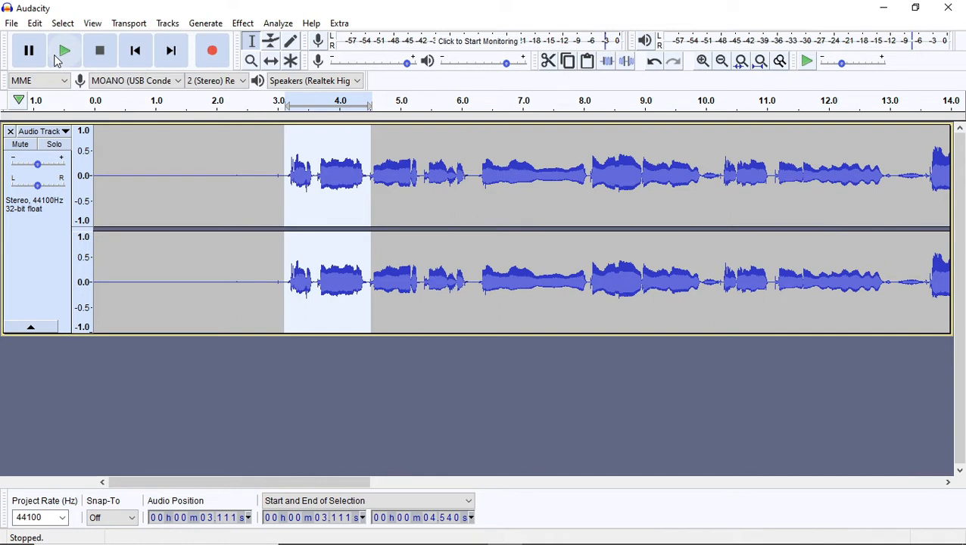
pyautogui.moveTo(90, 72)
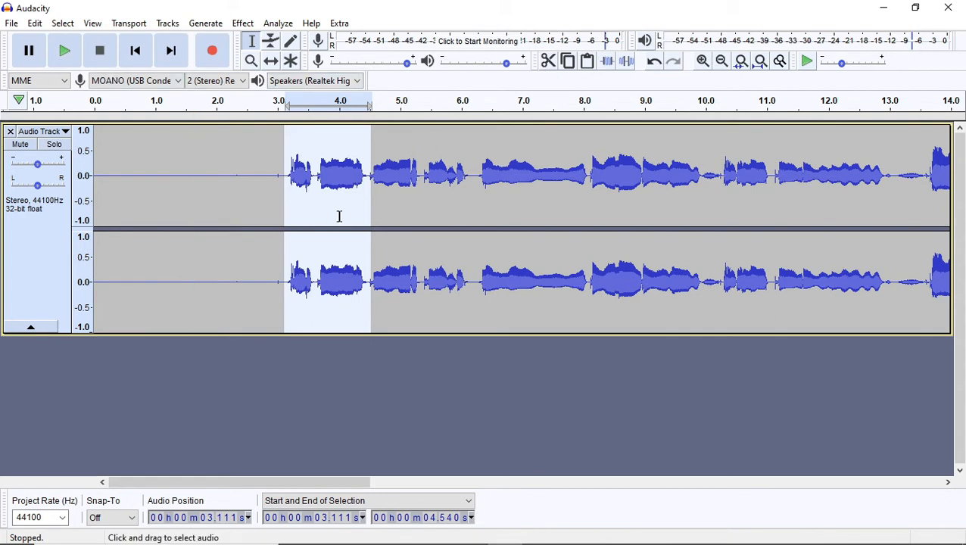
pyautogui.click(313, 187)
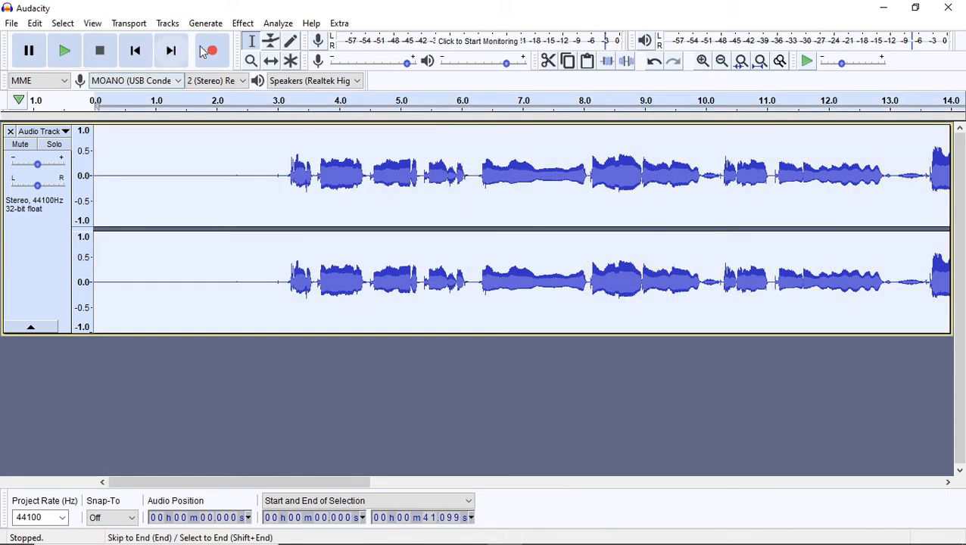
pyautogui.click(65, 49)
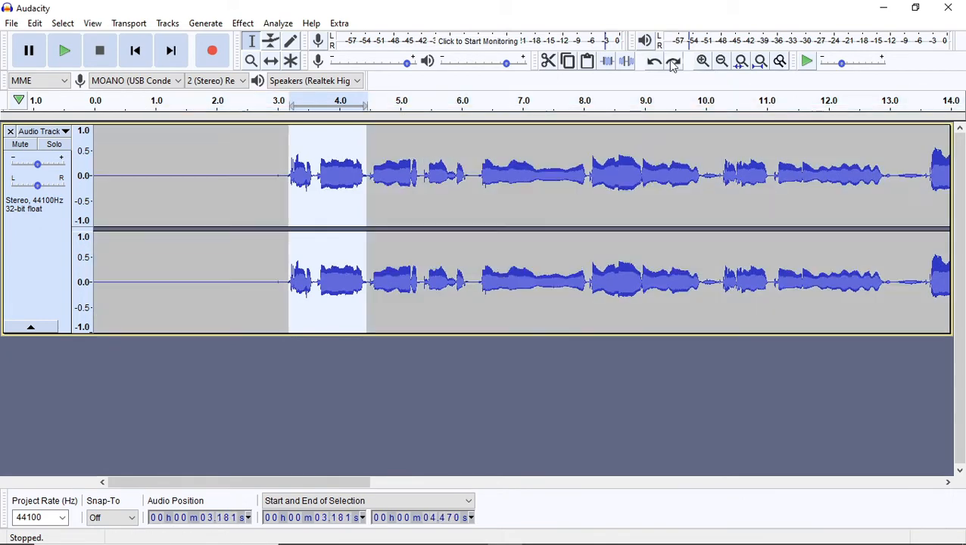
pyautogui.moveTo(283, 192)
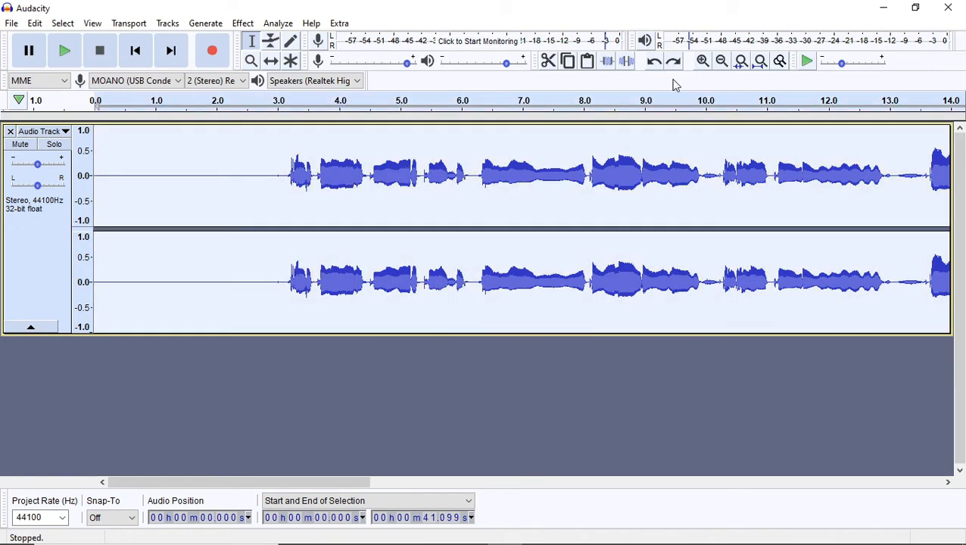
# Flatten the equalization curve and apply a +30 dB boost above 4000 Hz
pyautogui.click(243, 23)
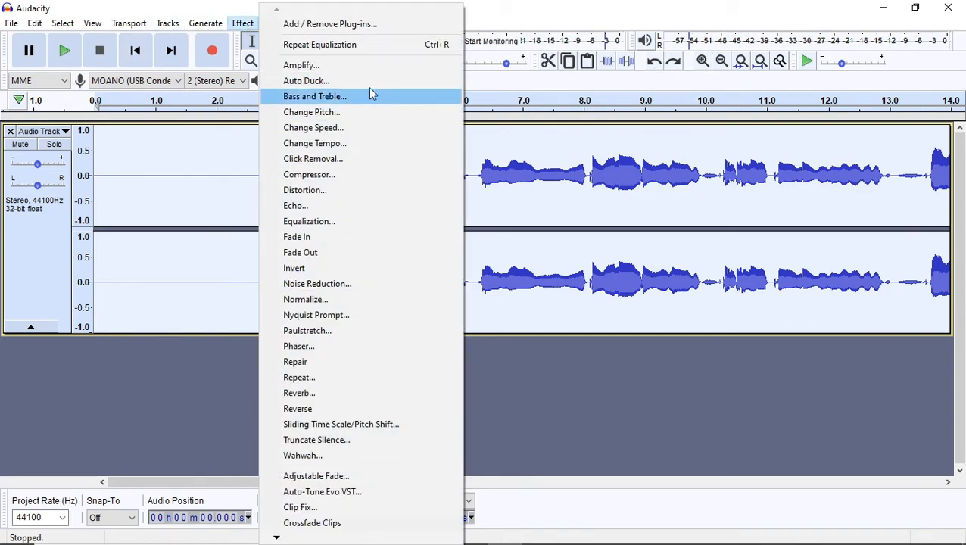
pyautogui.moveTo(339, 221)
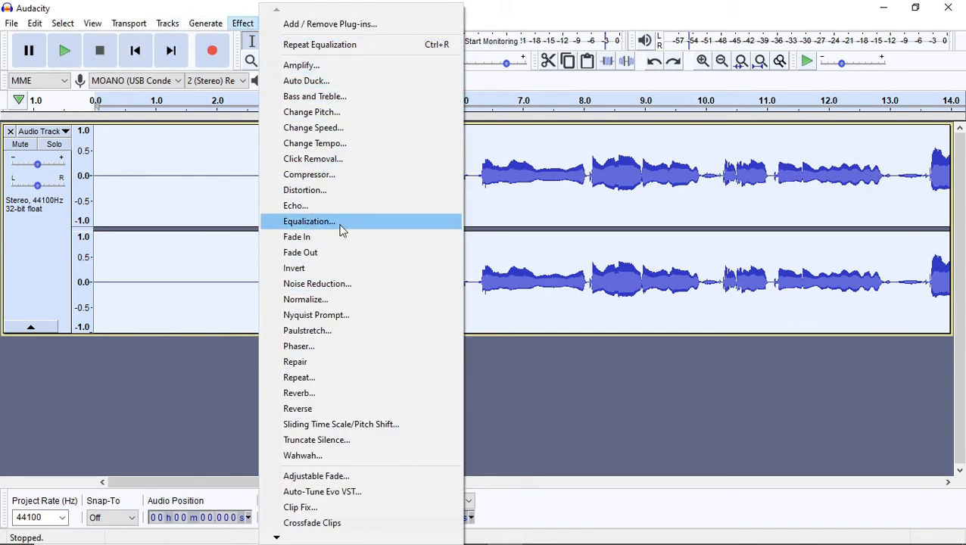
pyautogui.click(308, 221)
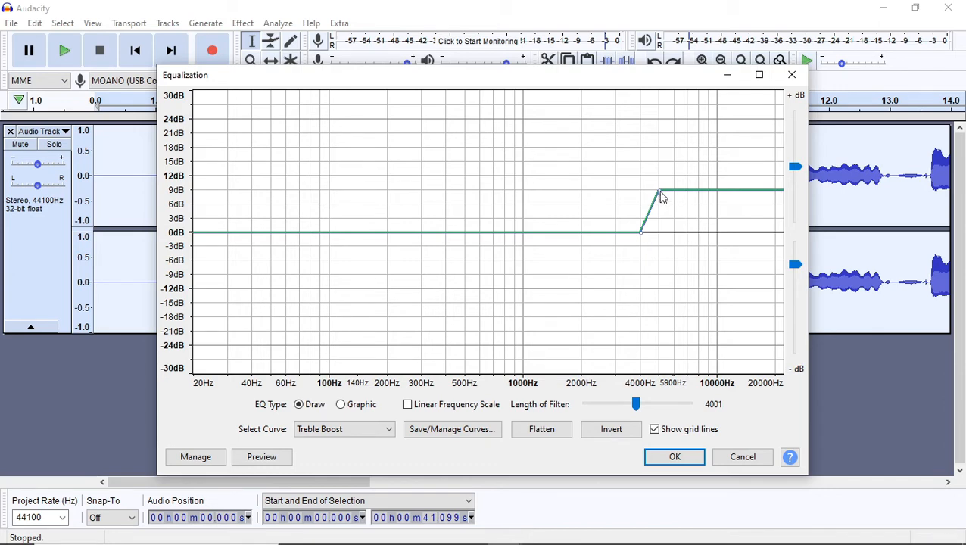
pyautogui.moveTo(660, 196)
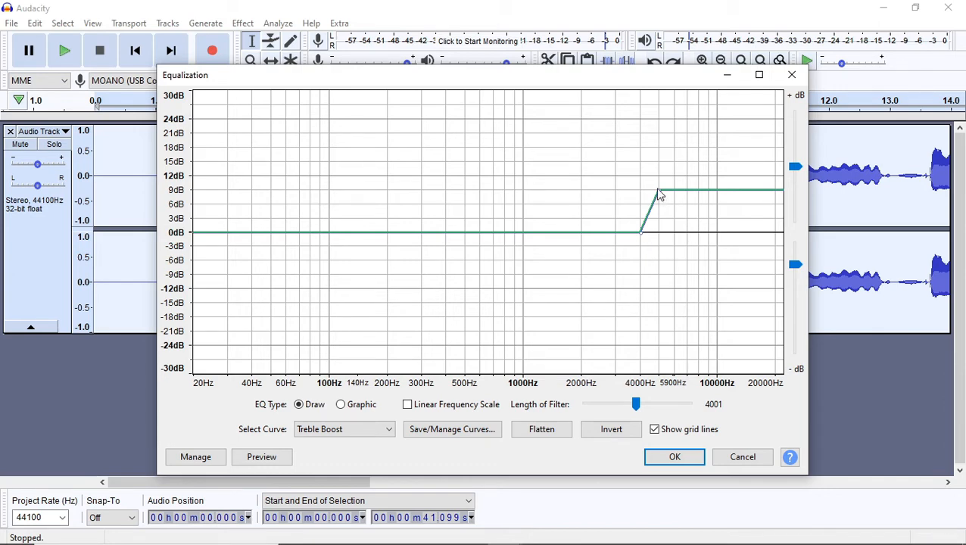
pyautogui.moveTo(659, 192); pyautogui.dragTo(660, 199)
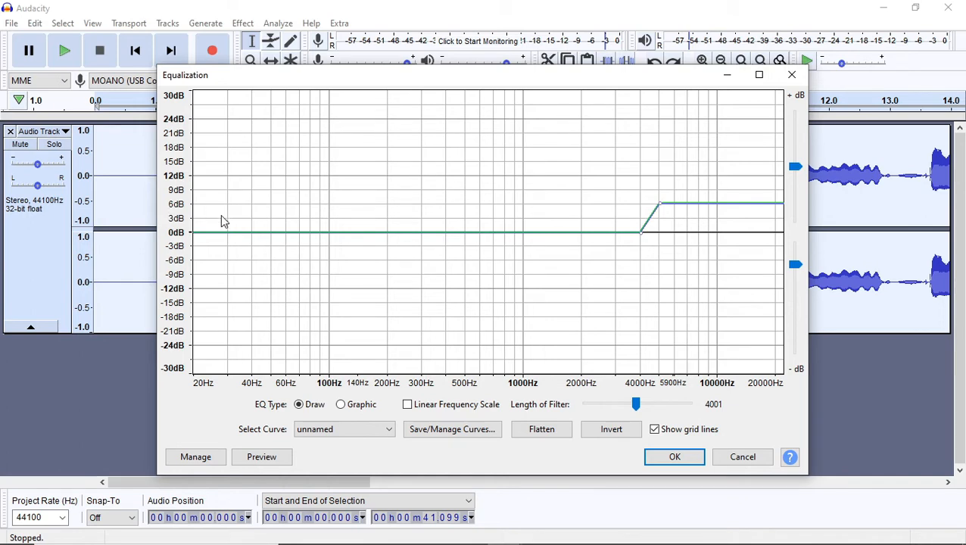
pyautogui.moveTo(227, 222)
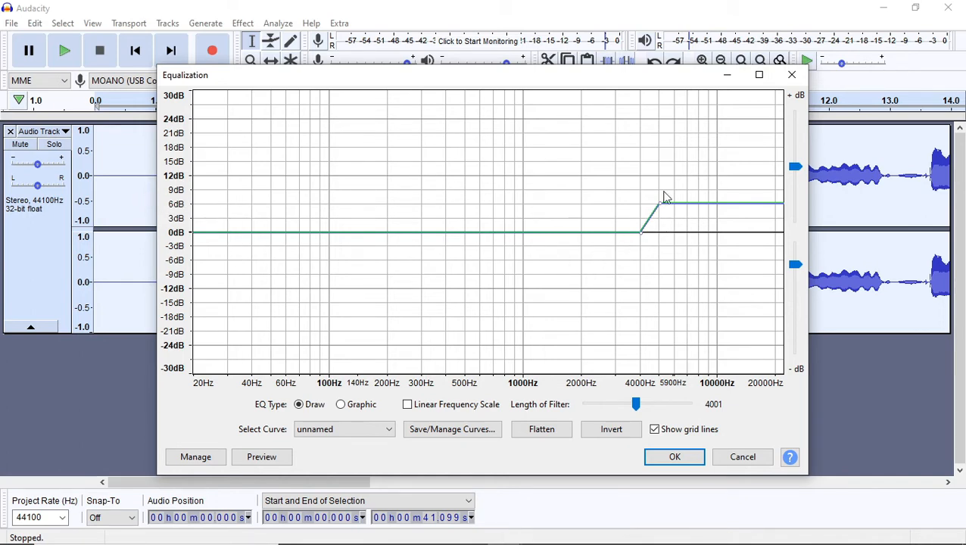
pyautogui.moveTo(657, 189)
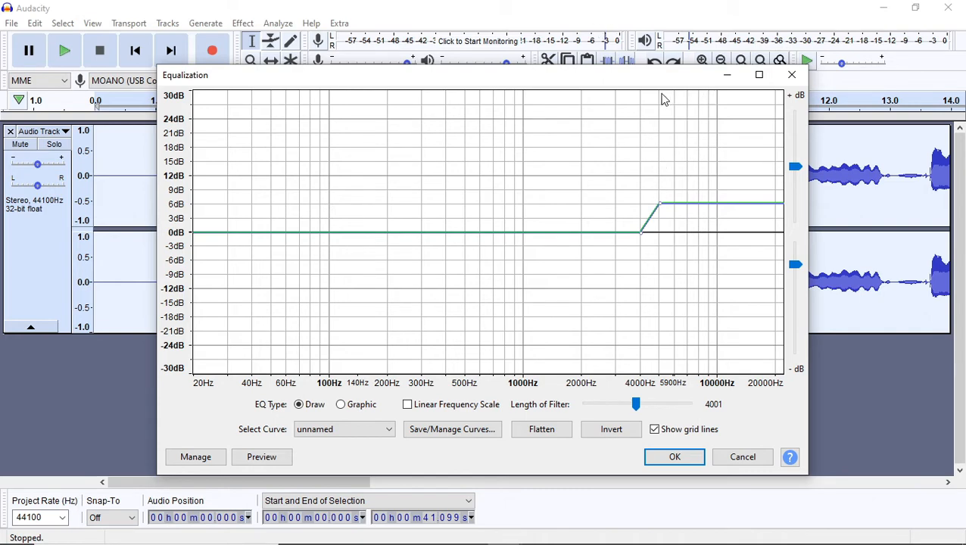
pyautogui.click(541, 429)
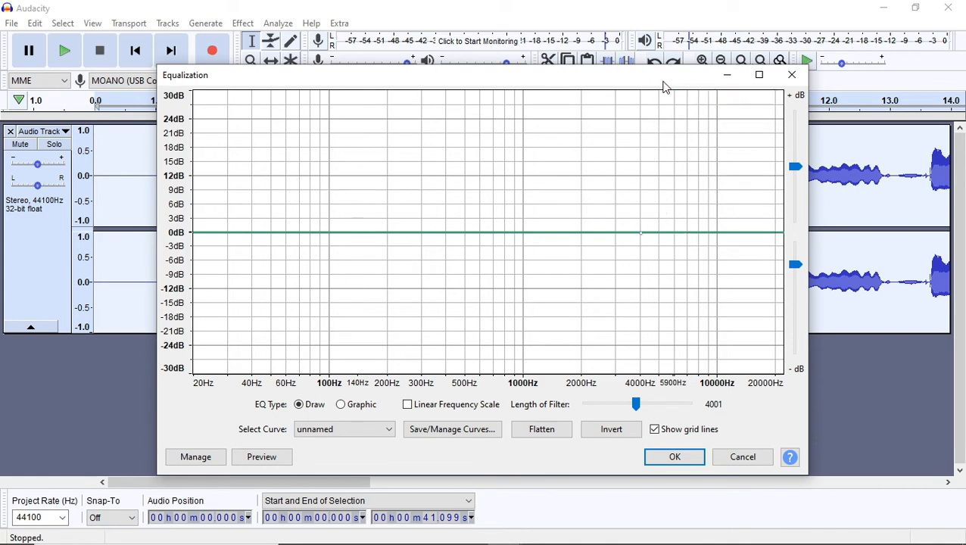
pyautogui.moveTo(640, 231); pyautogui.dragTo(658, 89)
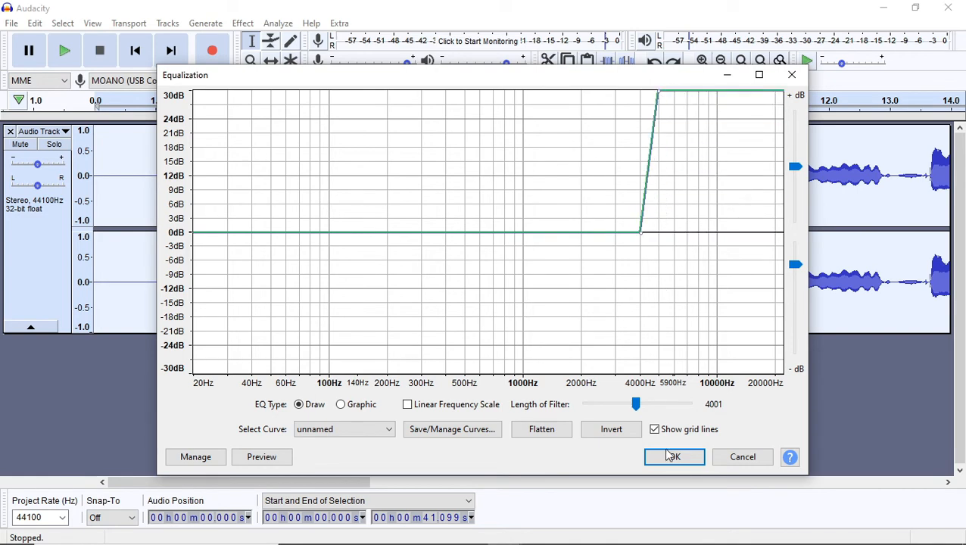
pyautogui.click(672, 456)
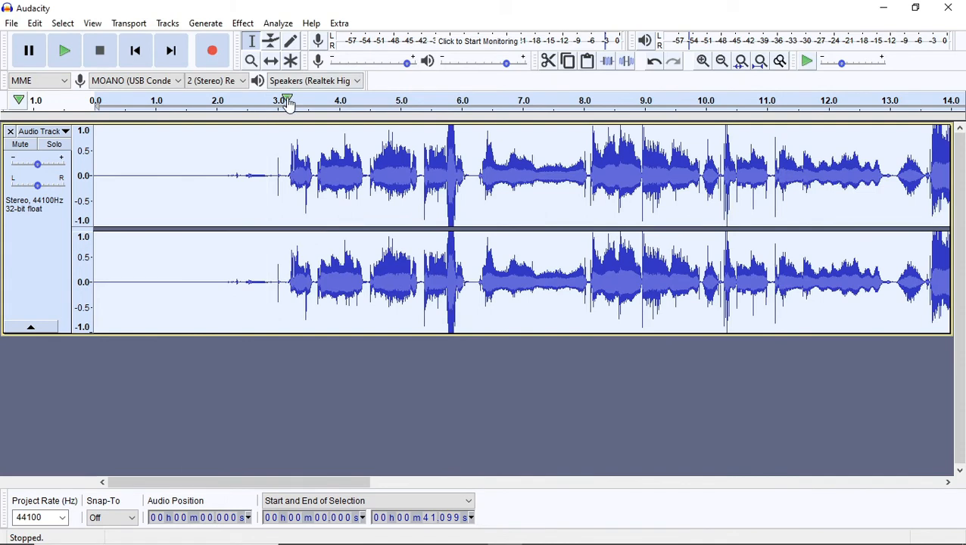
# Play the over-boosted vocal from about 3 seconds, then stop playback
pyautogui.click(284, 106)
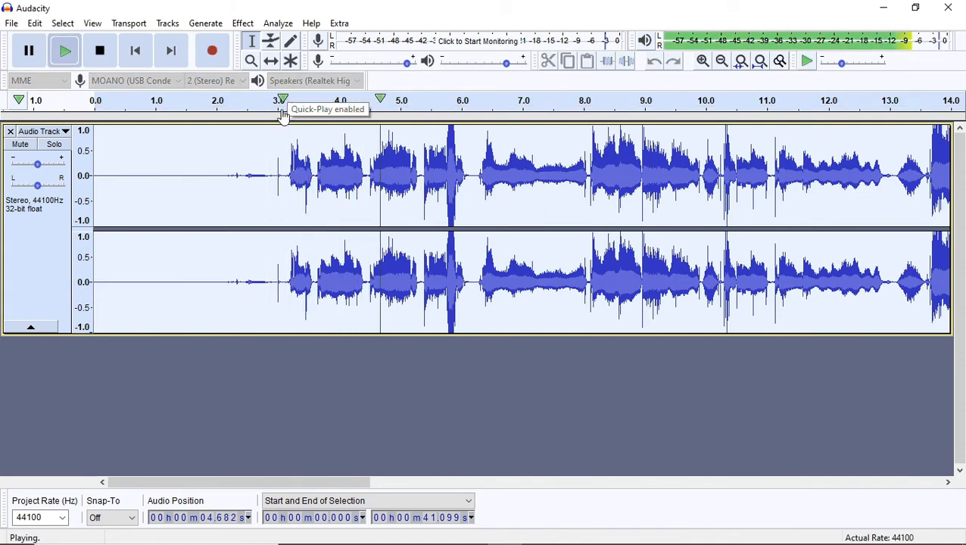
pyautogui.click(99, 50)
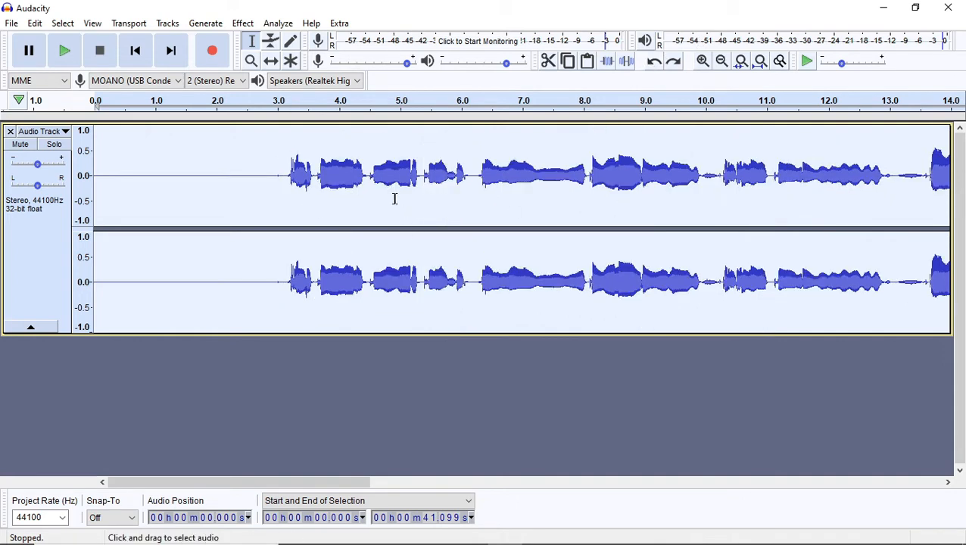
pyautogui.moveTo(411, 178)
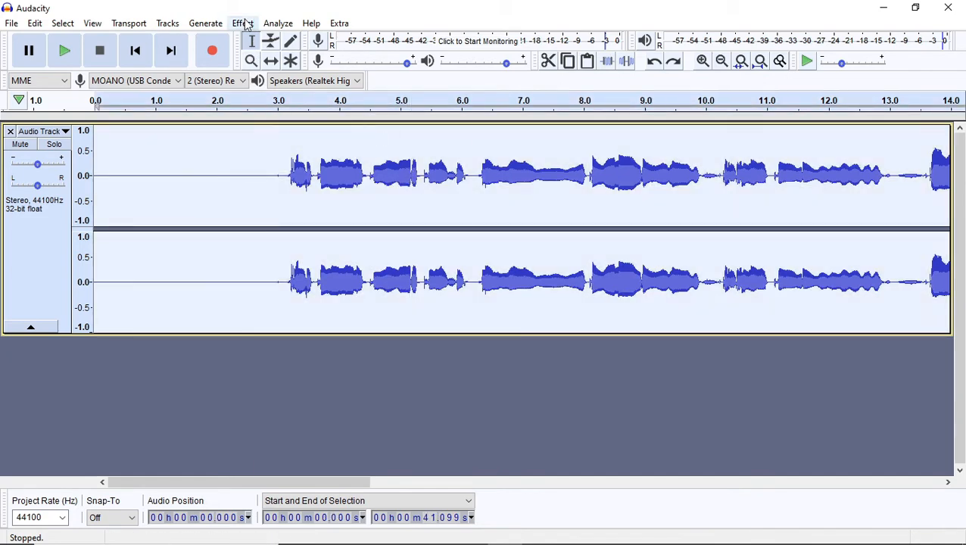
# Load Treble Boost, lower it to about +3–4 dB above 4000 Hz, and apply
pyautogui.click(242, 23)
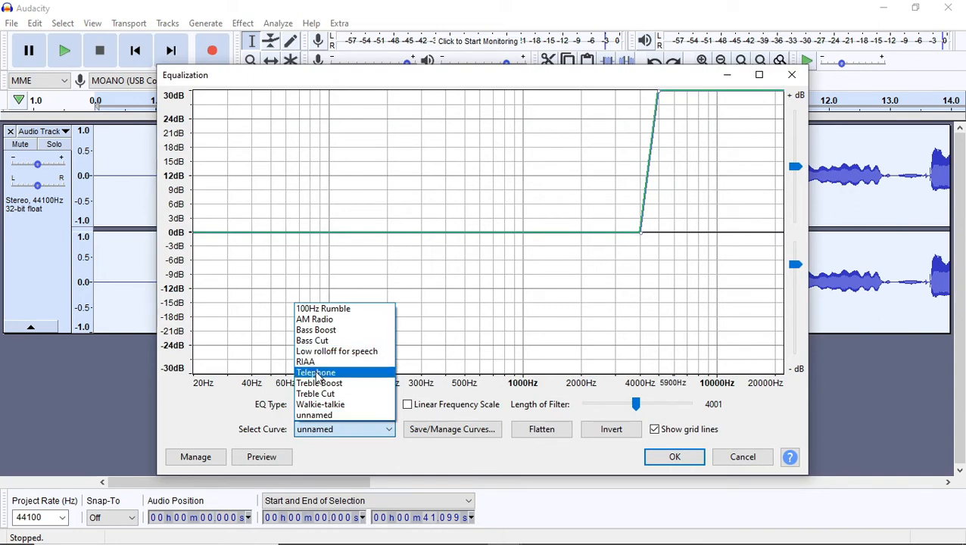
pyautogui.click(319, 382)
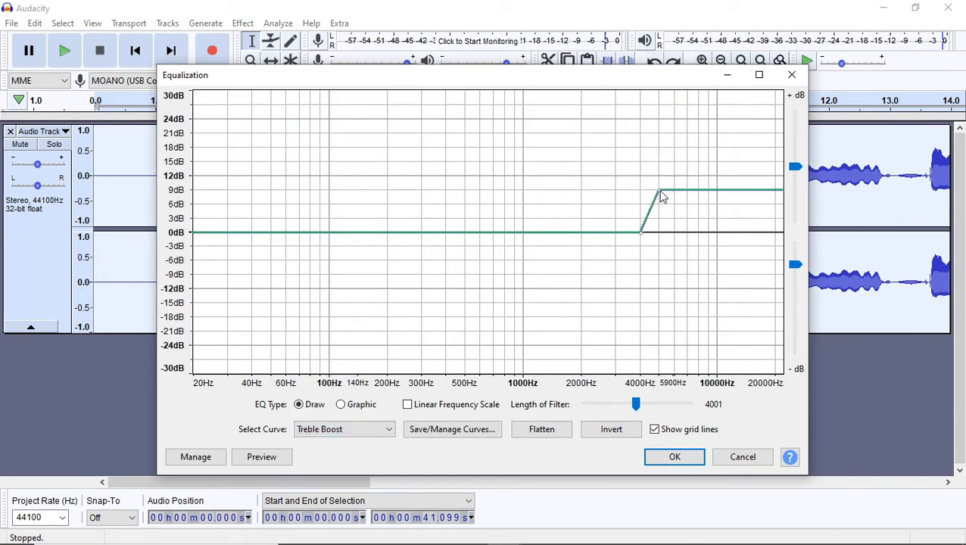
pyautogui.moveTo(658, 192); pyautogui.dragTo(662, 197)
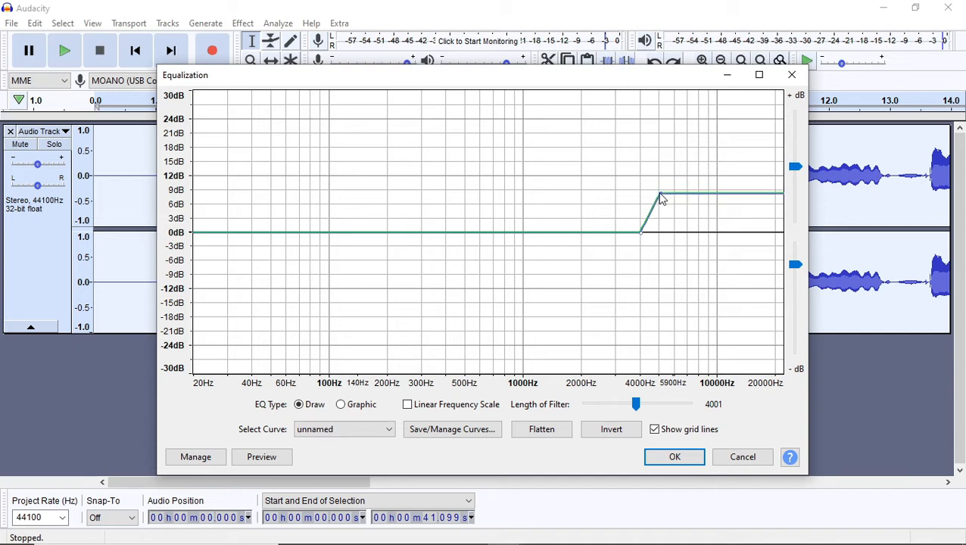
pyautogui.moveTo(660, 195); pyautogui.dragTo(660, 208)
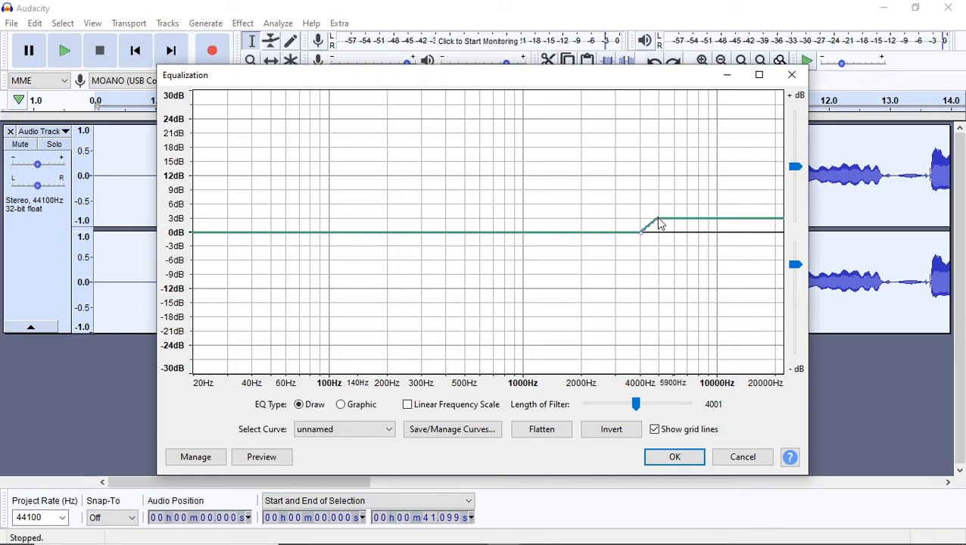
pyautogui.moveTo(659, 221); pyautogui.dragTo(659, 212)
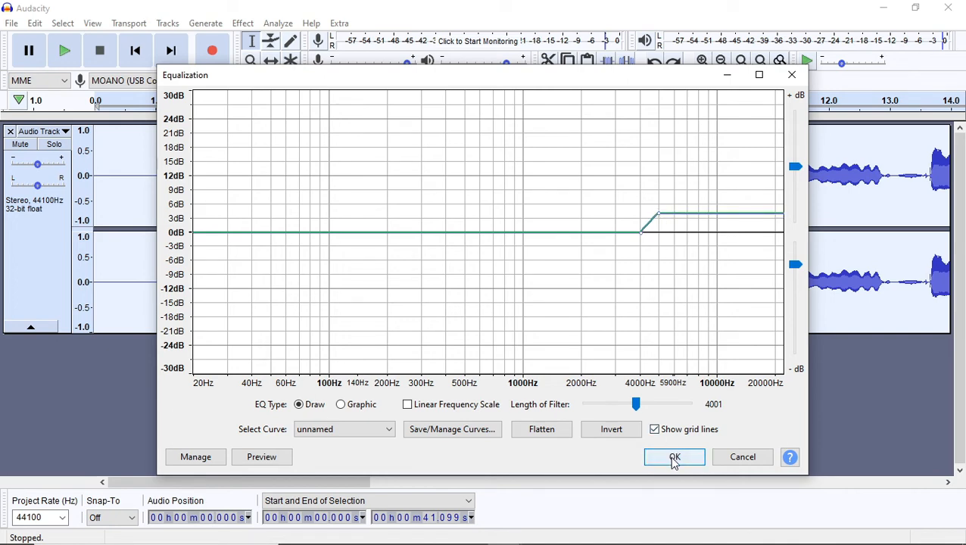
pyautogui.click(673, 457)
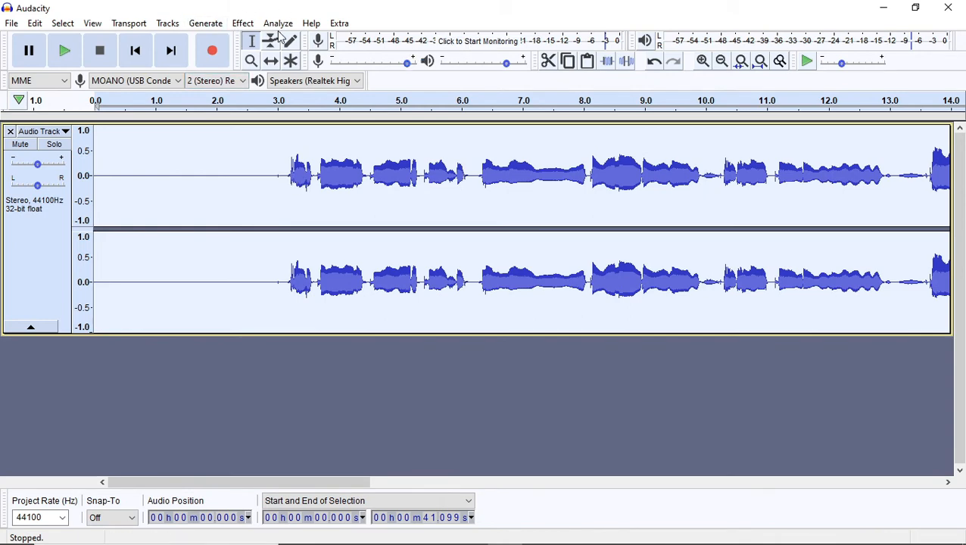
# Load the Bass Boost curve, lower its low end to about +3 dB, and apply
pyautogui.click(242, 23)
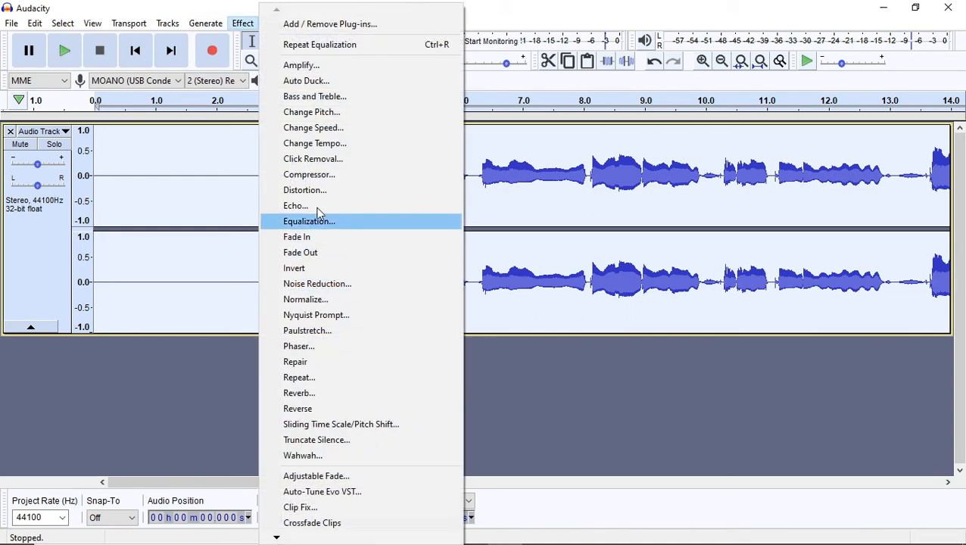
pyautogui.click(309, 221)
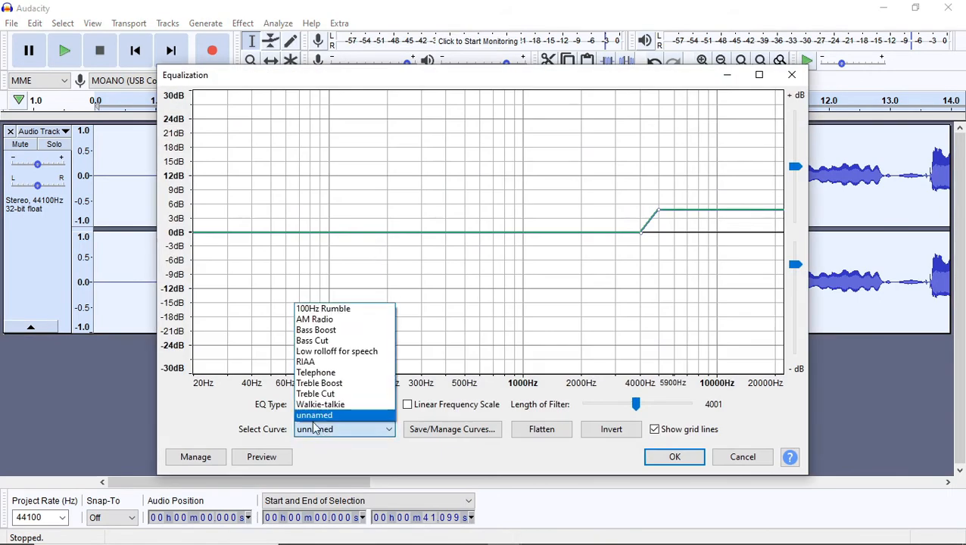
pyautogui.click(315, 329)
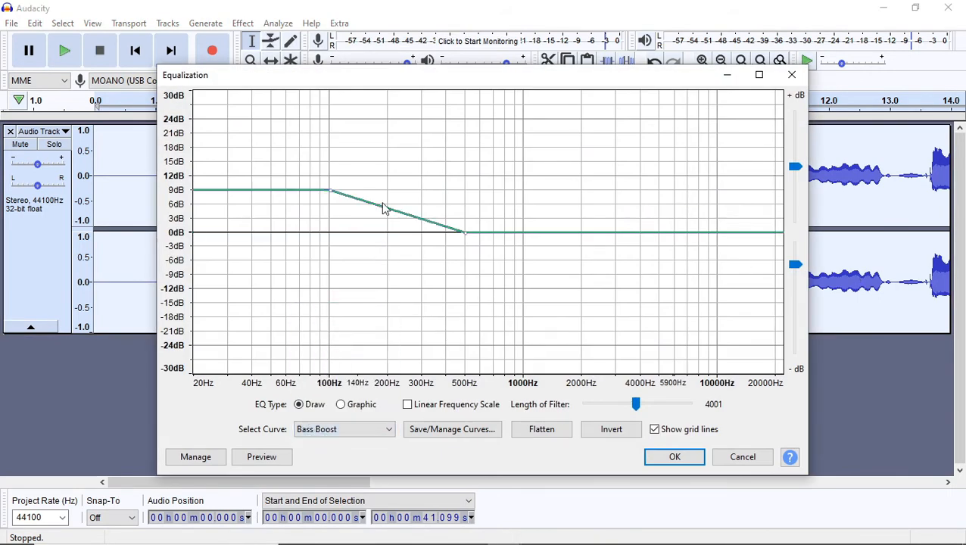
pyautogui.moveTo(901, 216)
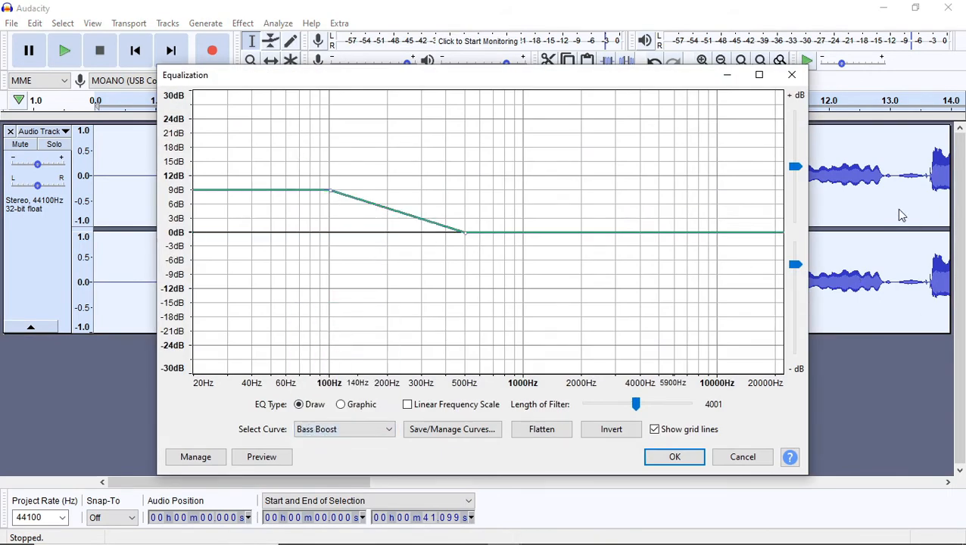
pyautogui.moveTo(905, 193)
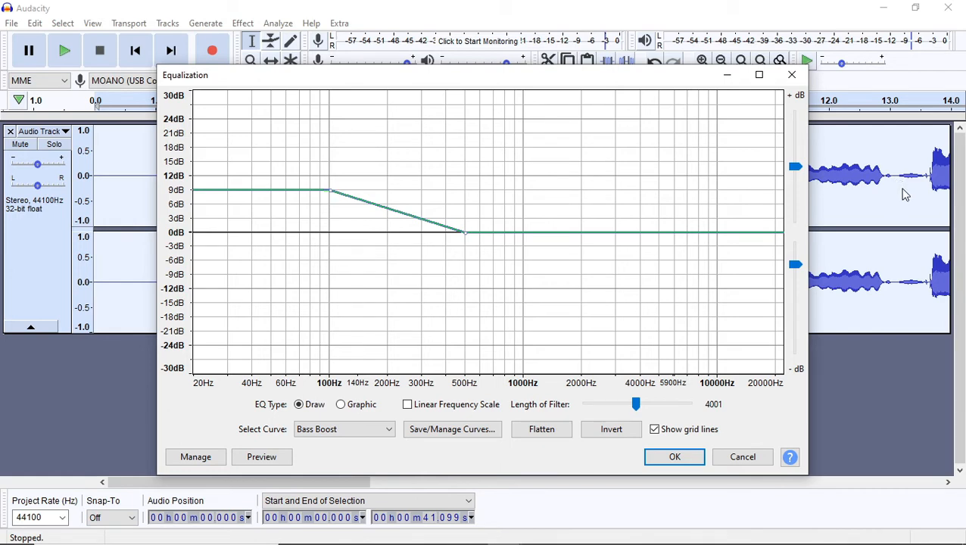
pyautogui.moveTo(878, 192)
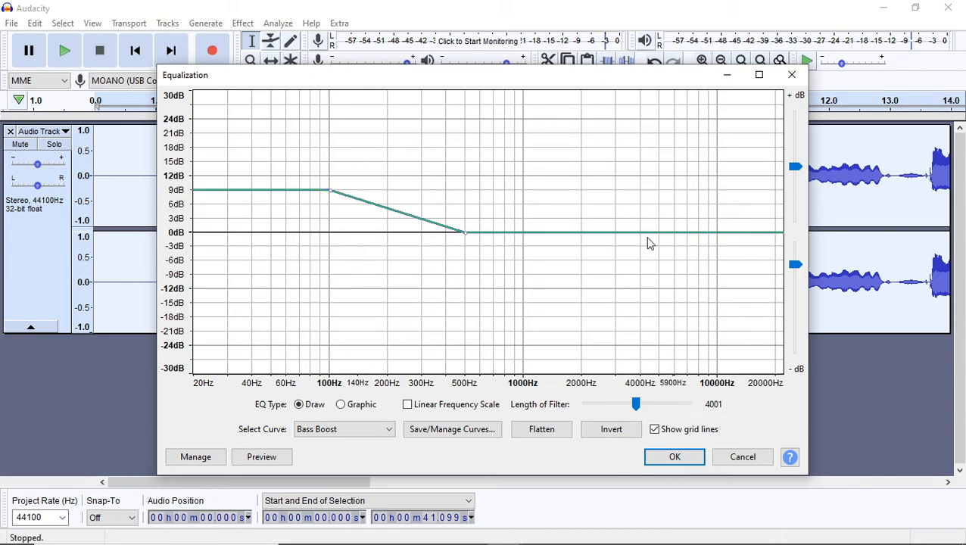
pyautogui.moveTo(462, 247)
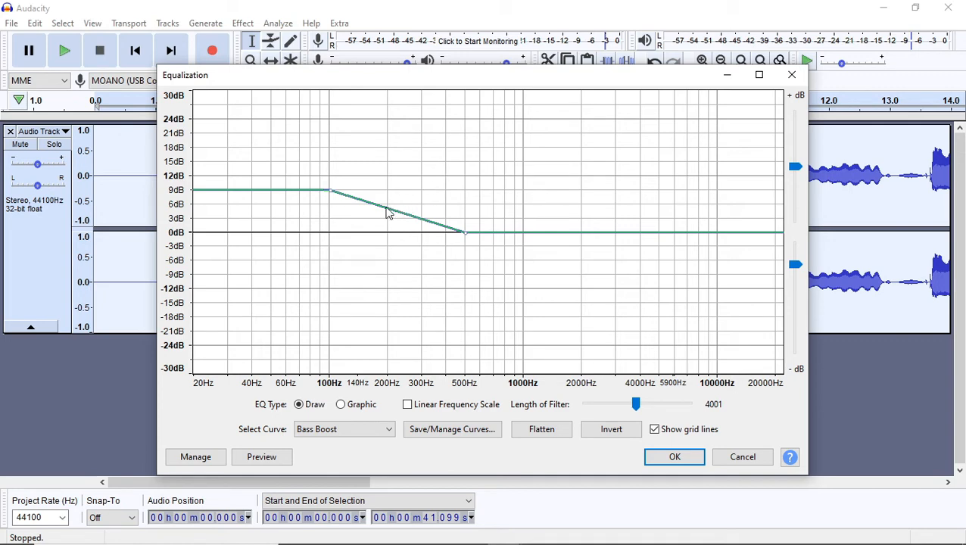
pyautogui.moveTo(330, 200)
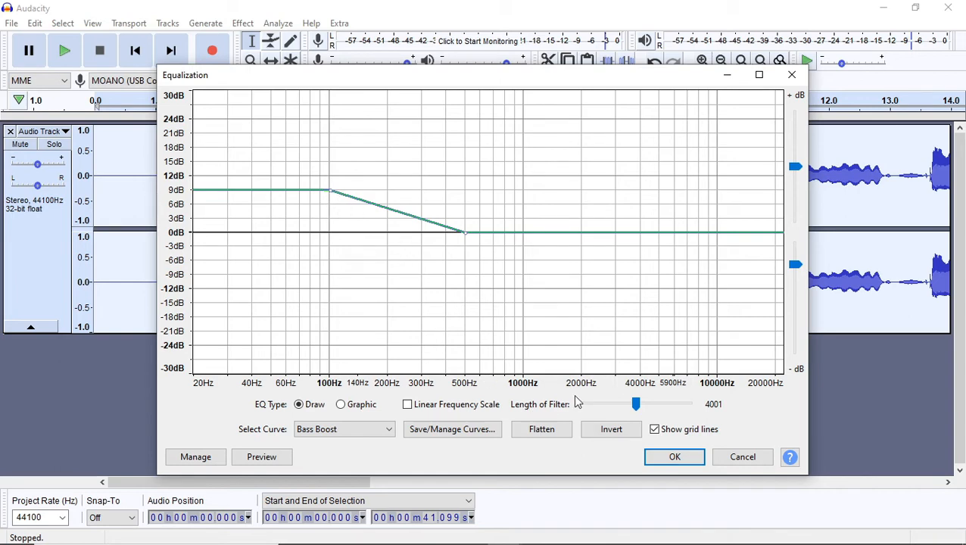
pyautogui.moveTo(357, 249)
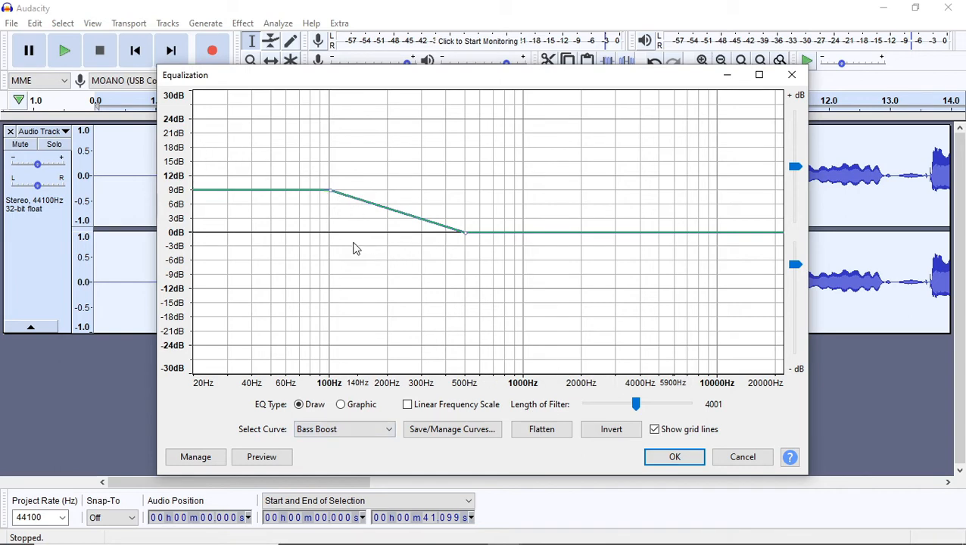
pyautogui.moveTo(331, 195)
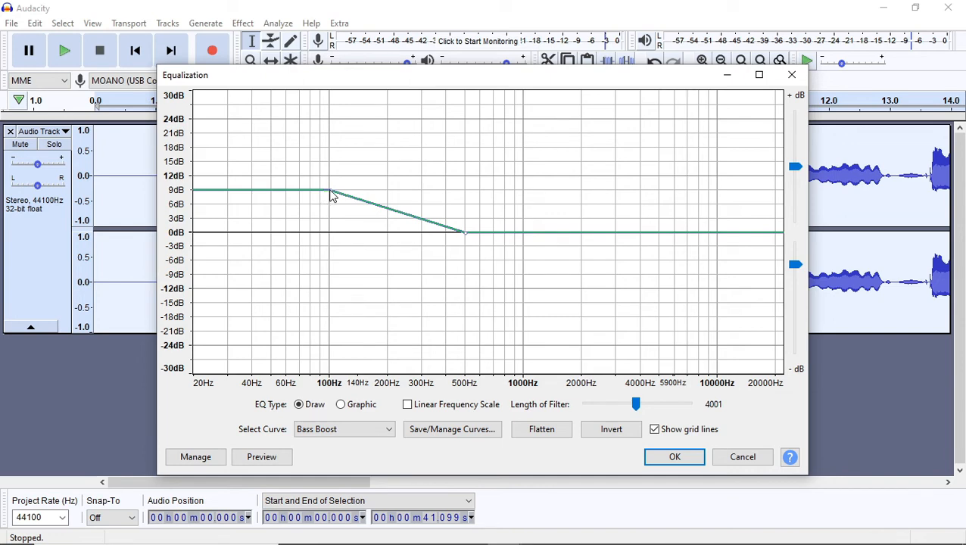
pyautogui.moveTo(331, 190); pyautogui.dragTo(332, 220)
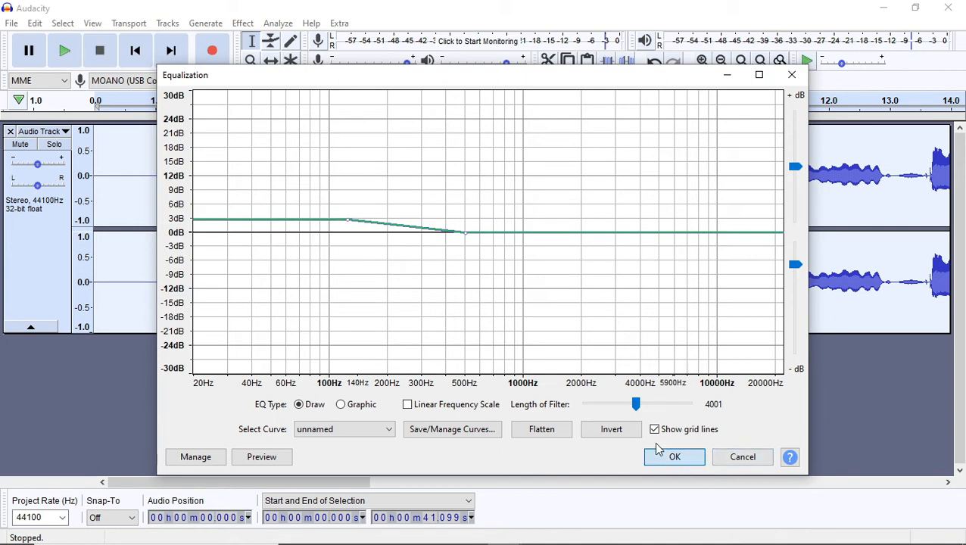
pyautogui.click(673, 456)
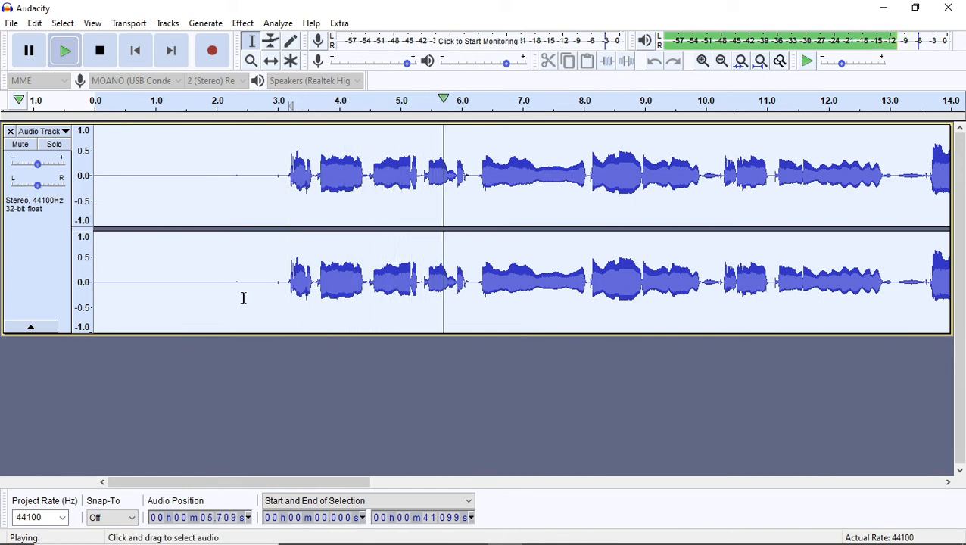
pyautogui.moveTo(159, 363)
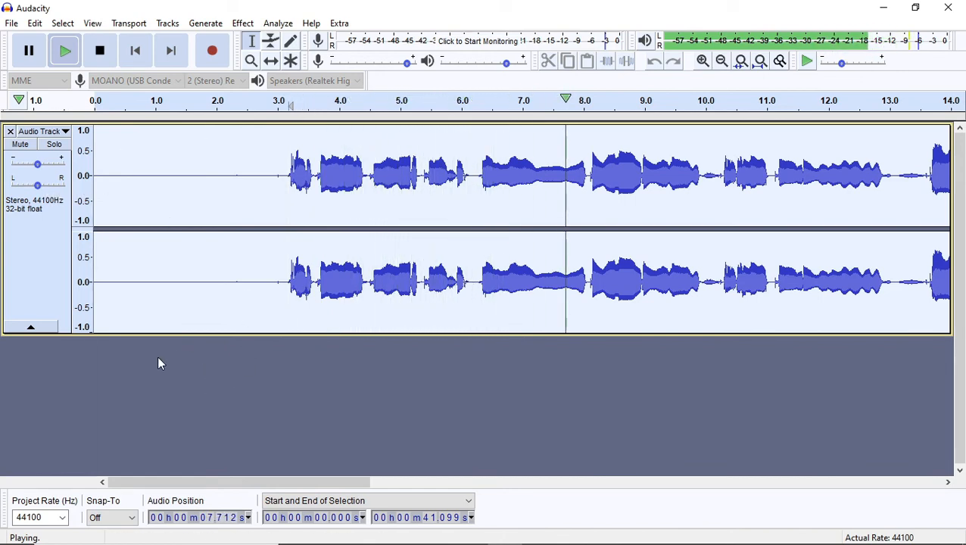
# Replay the bass-boosted vocal from around 3 seconds a few times, then stop
pyautogui.click(99, 51)
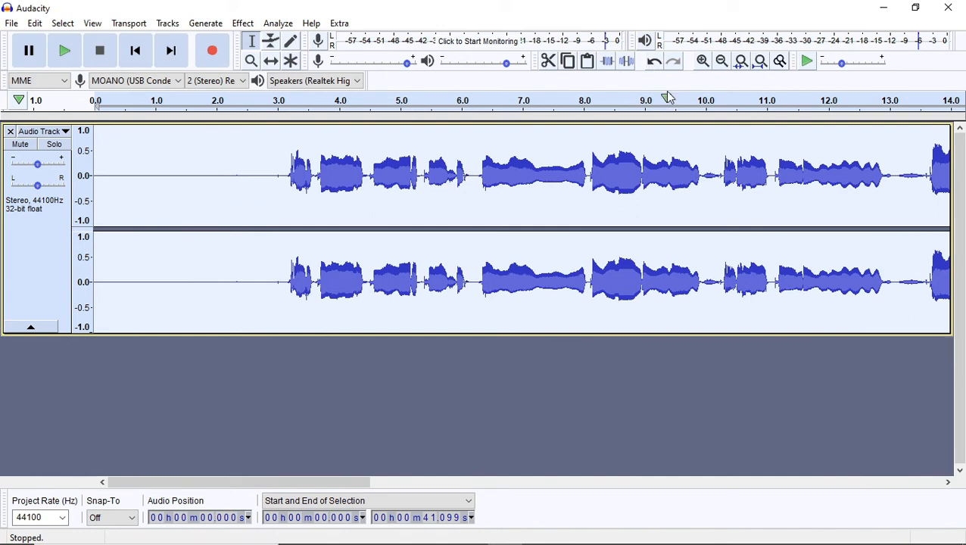
pyautogui.moveTo(296, 127)
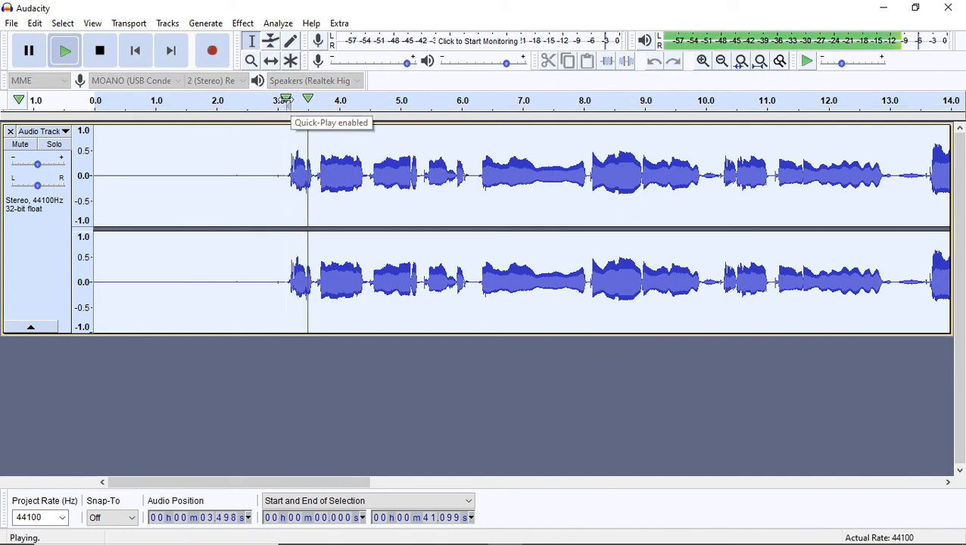
pyautogui.click(99, 50)
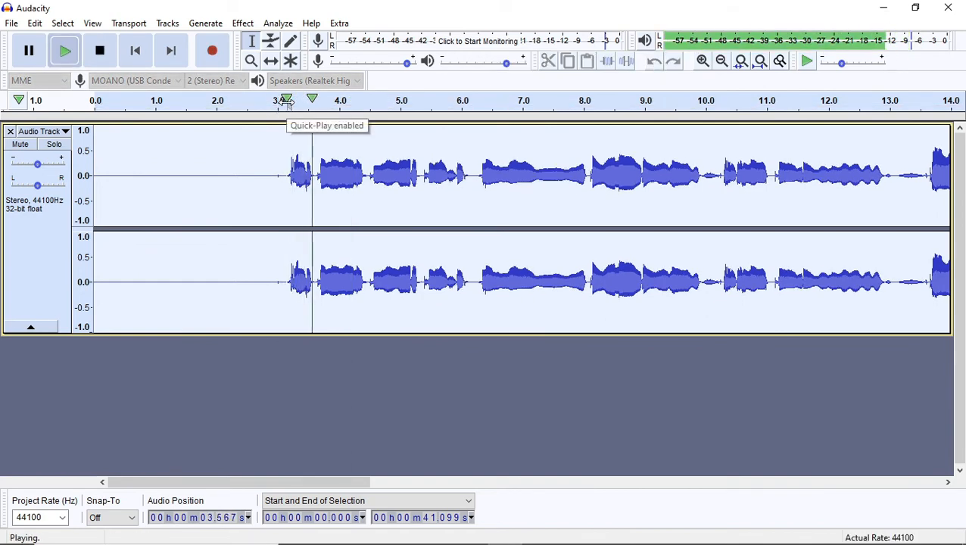
pyautogui.click(99, 50)
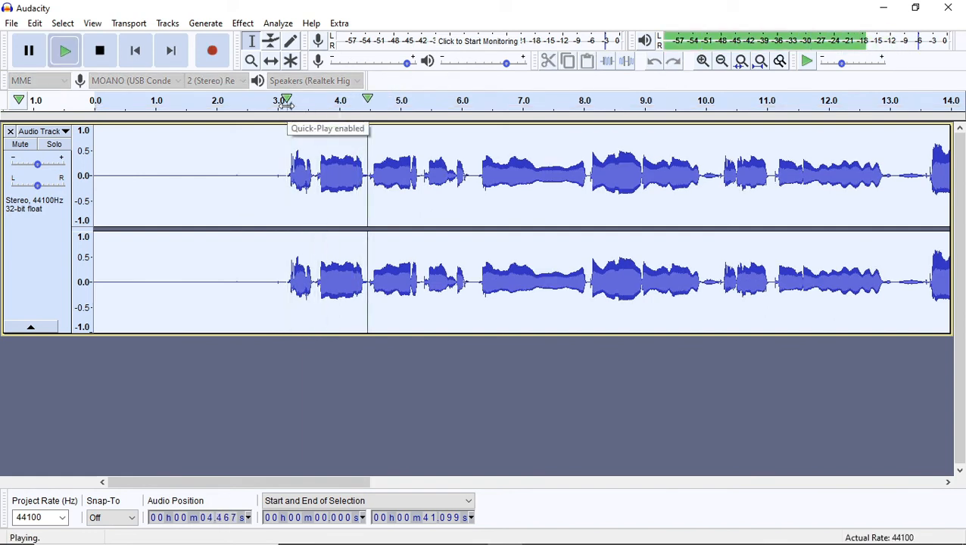
pyautogui.click(99, 51)
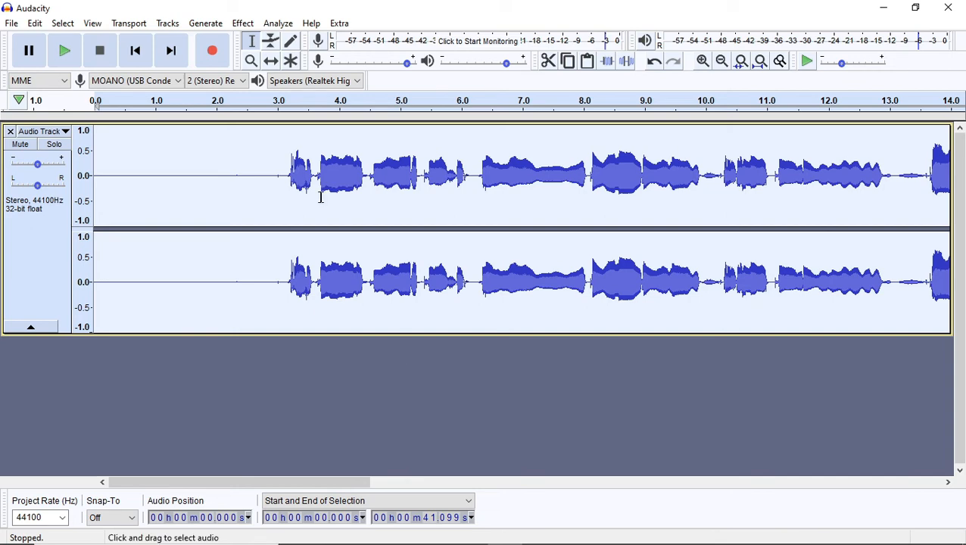
# Open Equalization and load the Treble Boost preset curve
pyautogui.click(243, 23)
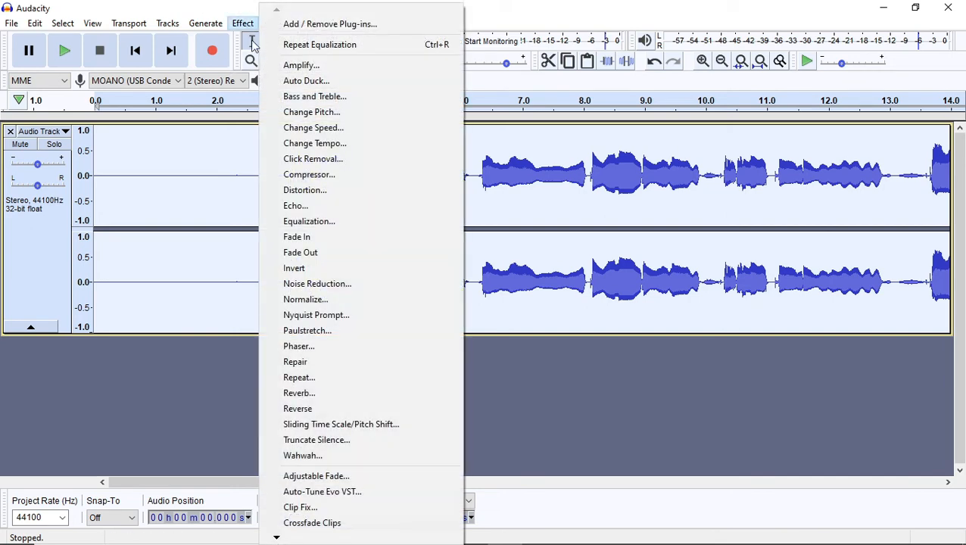
pyautogui.click(309, 221)
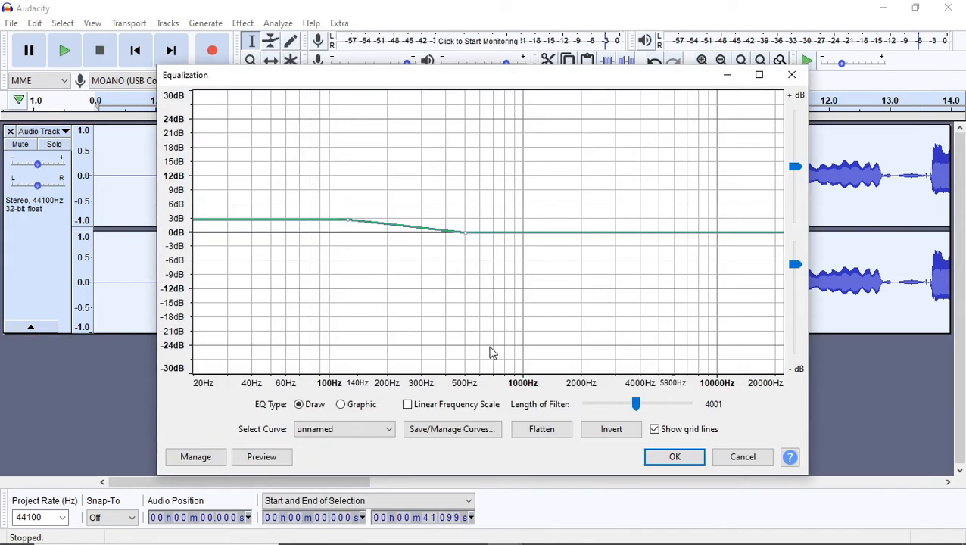
pyautogui.click(344, 429)
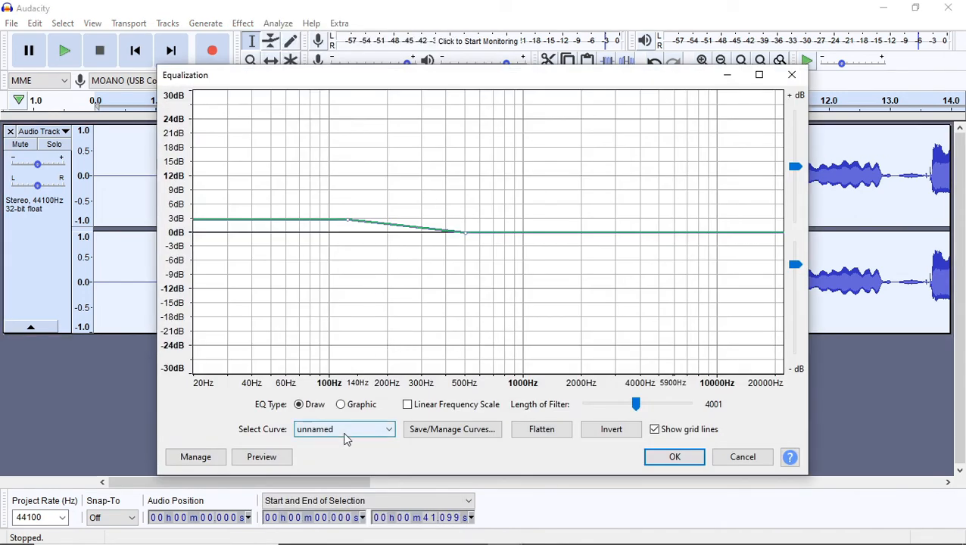
pyautogui.click(344, 429)
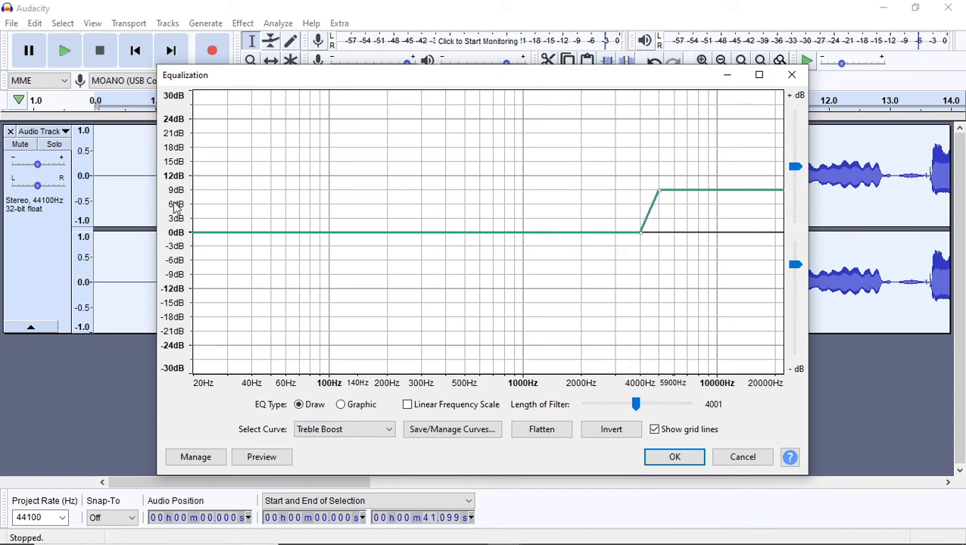
pyautogui.moveTo(647, 211)
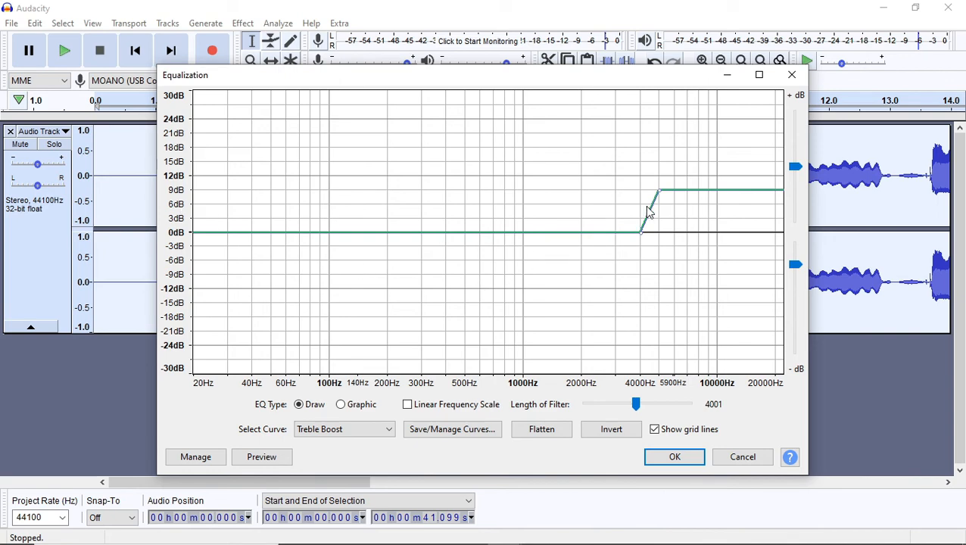
pyautogui.moveTo(576, 221)
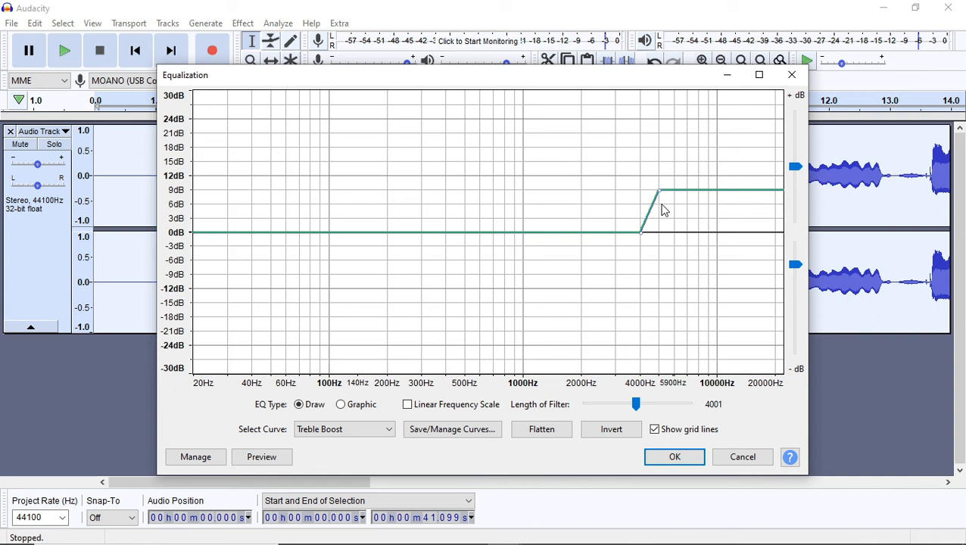
pyautogui.moveTo(660, 199)
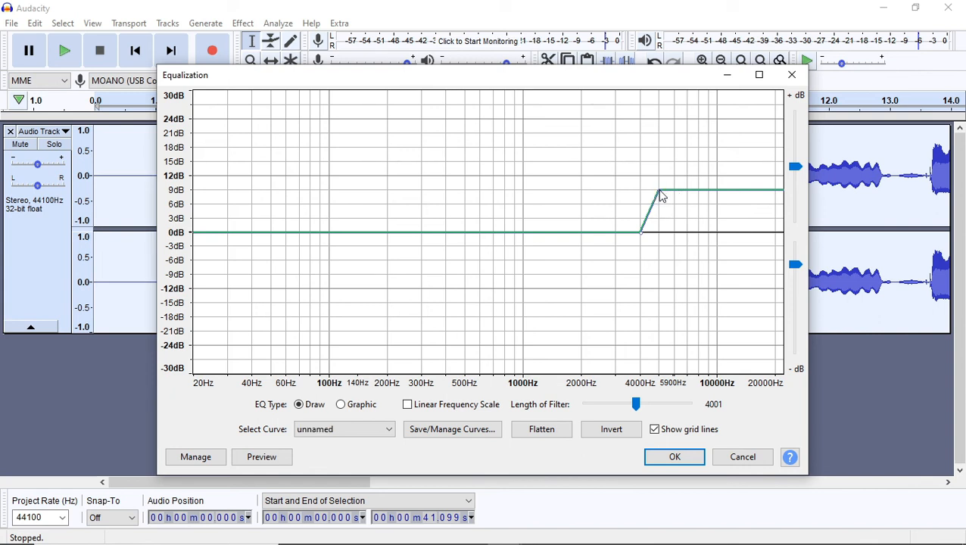
# Reshape the treble shelf above 4000 Hz, settling at about +5 dB
pyautogui.moveTo(659, 196); pyautogui.dragTo(658, 189)
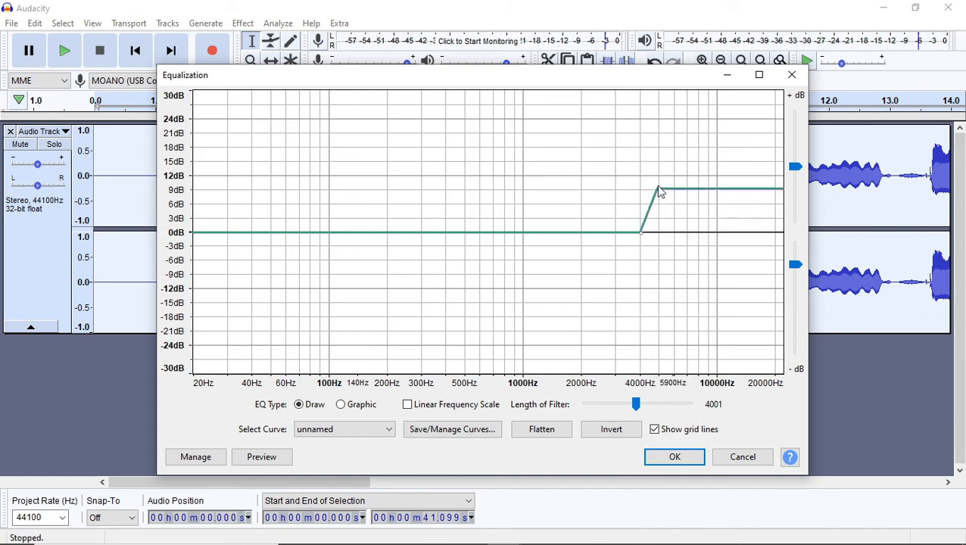
pyautogui.moveTo(660, 190); pyautogui.dragTo(646, 218)
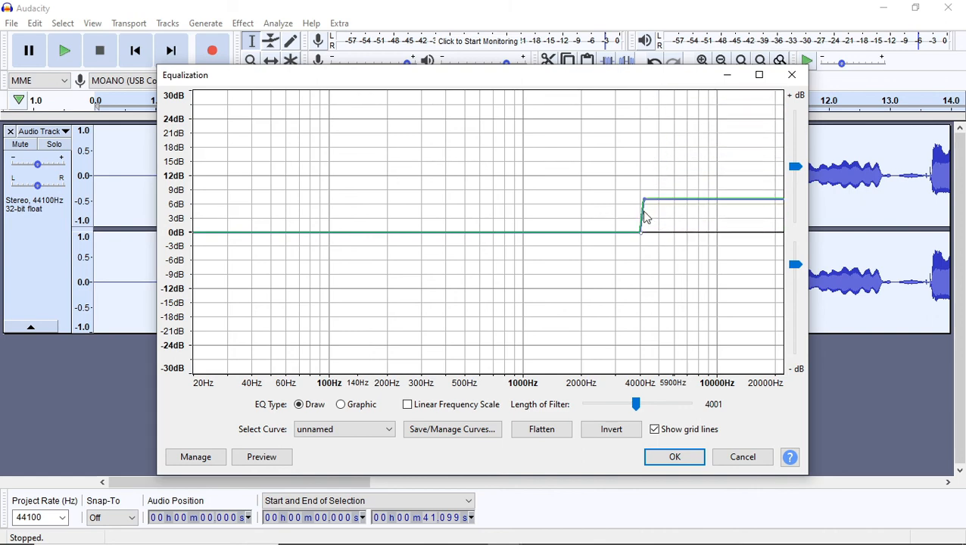
pyautogui.moveTo(643, 209); pyautogui.dragTo(658, 95)
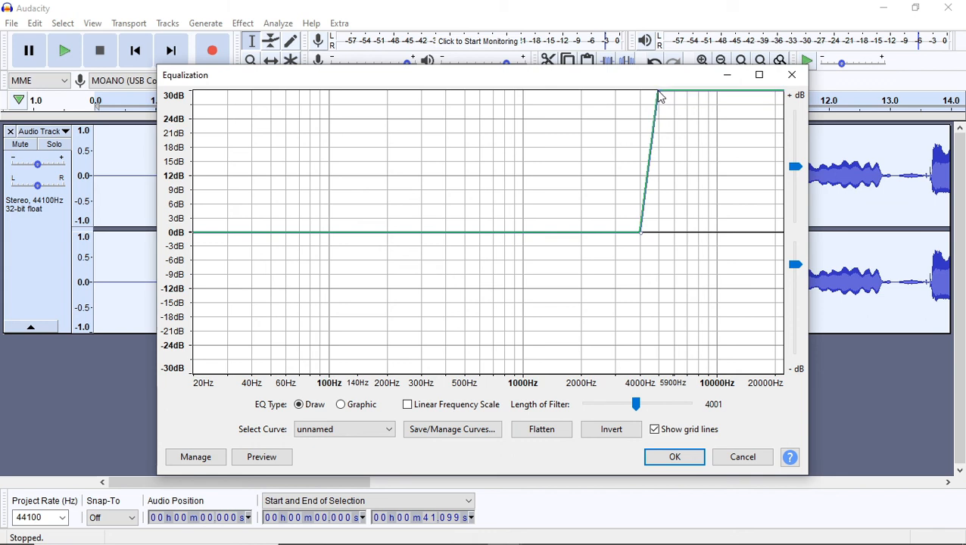
pyautogui.moveTo(661, 95); pyautogui.dragTo(657, 215)
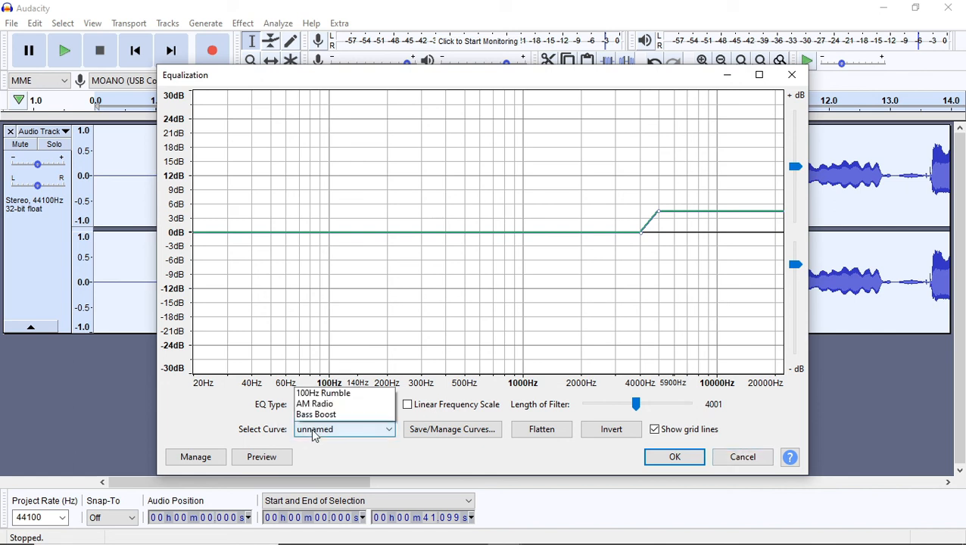
# Switch to the Treble Cut curve, dropping frequencies above about 6000 Hz, and apply it
pyautogui.click(344, 429)
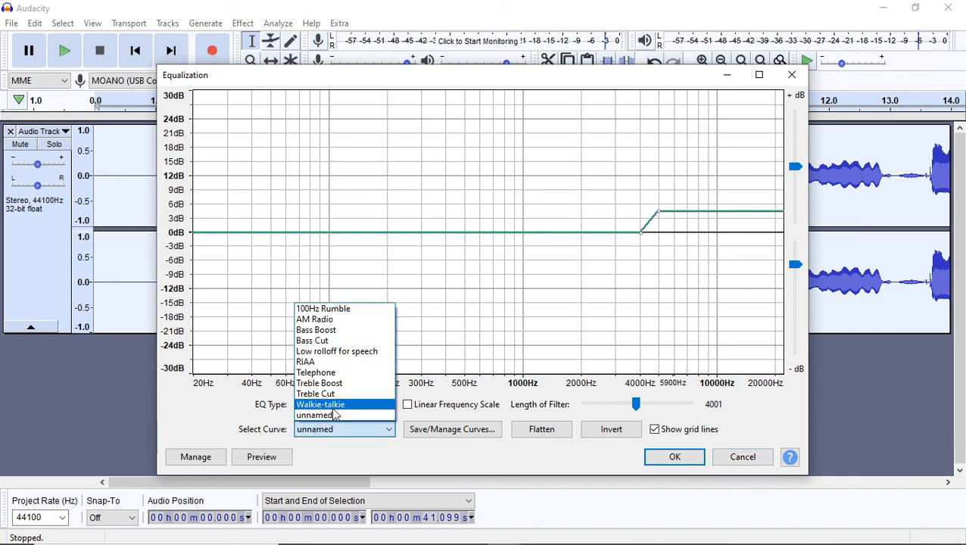
pyautogui.moveTo(315, 394)
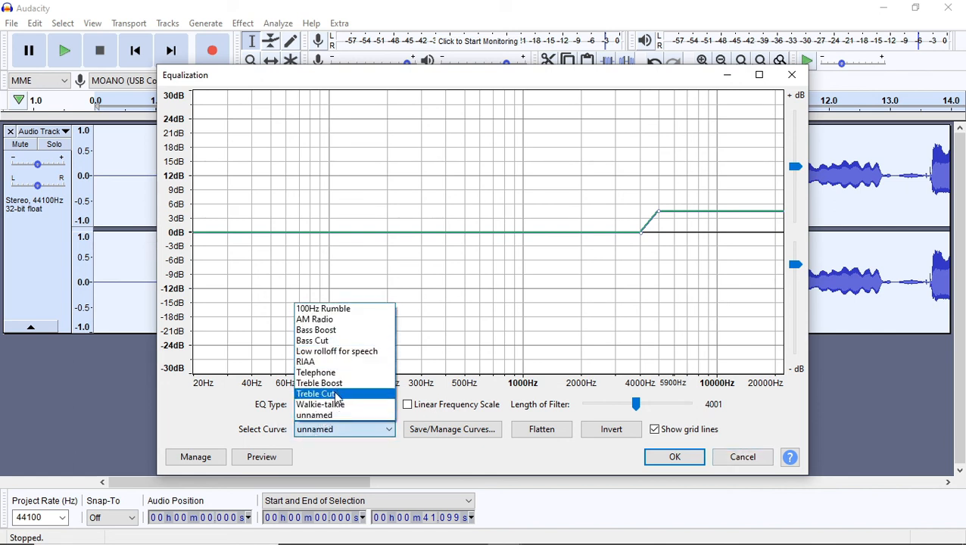
pyautogui.click(316, 394)
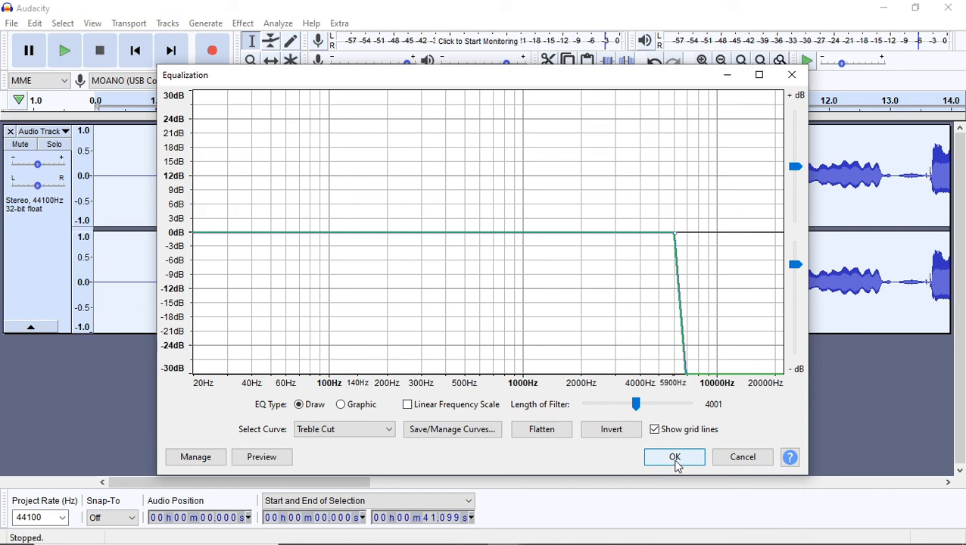
pyautogui.click(673, 456)
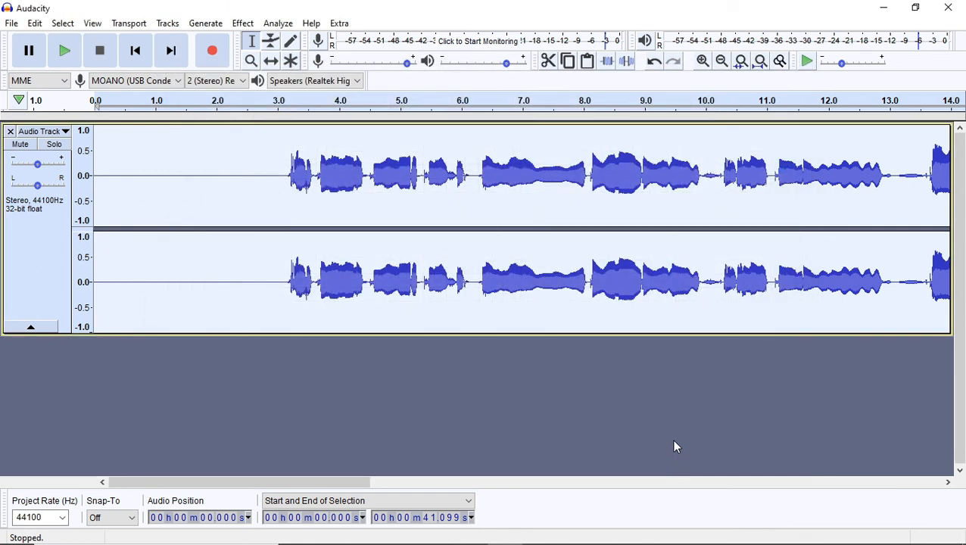
# Play the treble-cut vocal from about the three-second mark, then stop playback
pyautogui.click(291, 100)
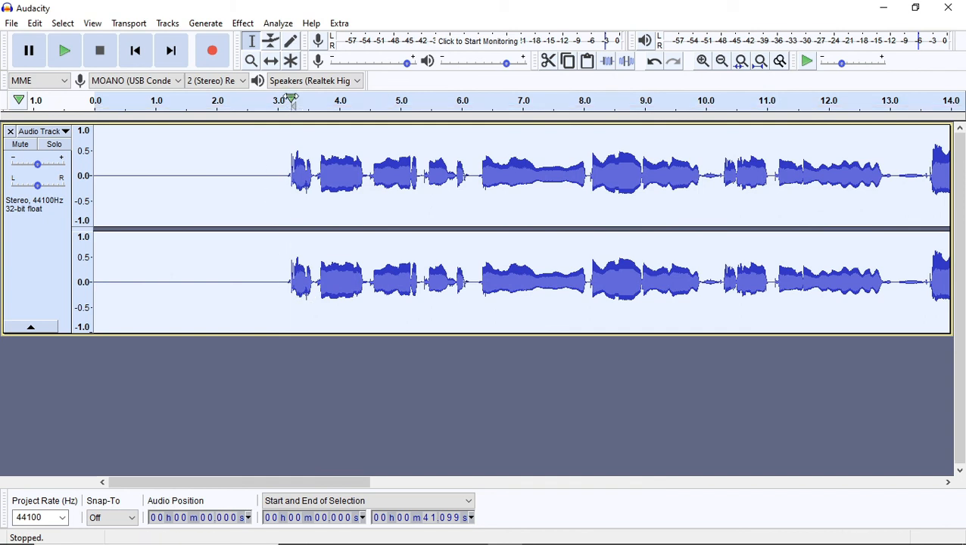
pyautogui.click(64, 50)
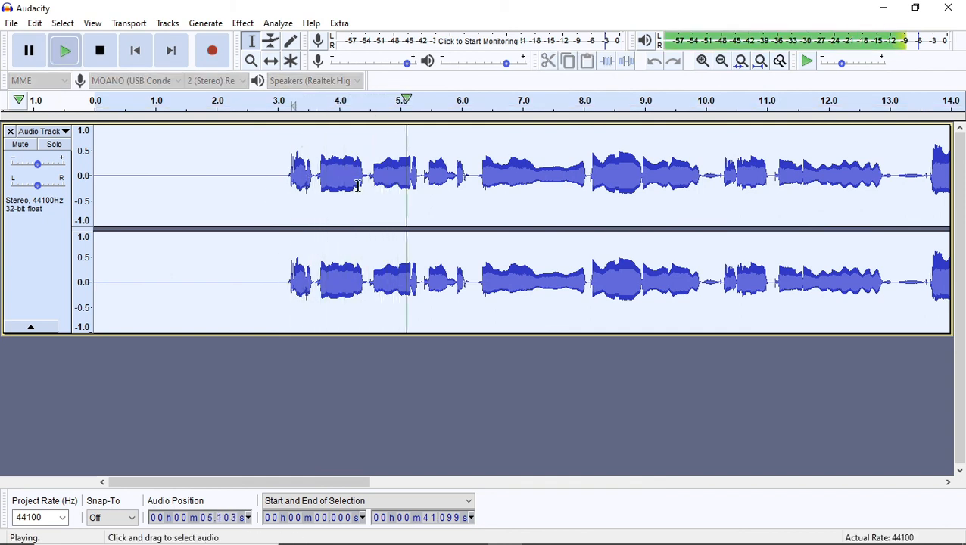
pyautogui.click(99, 50)
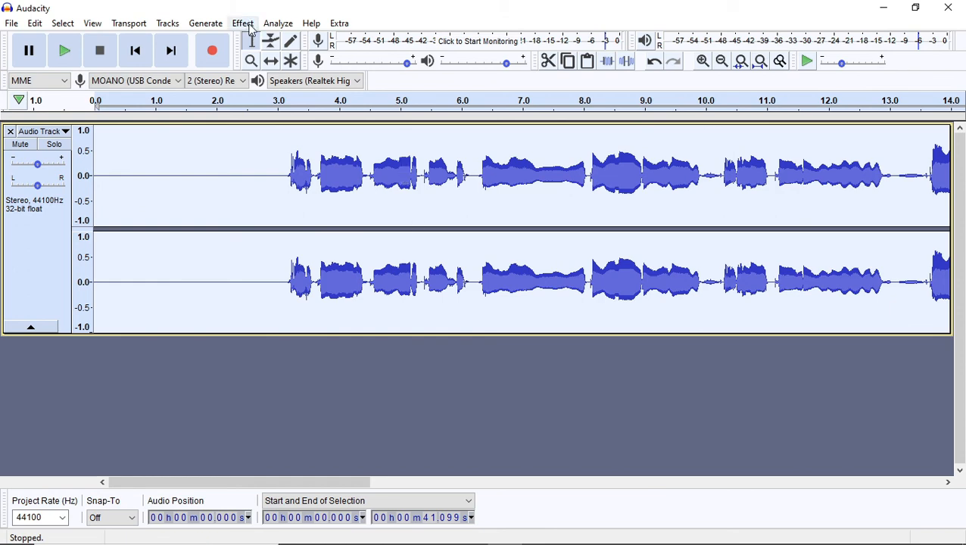
pyautogui.moveTo(250, 29)
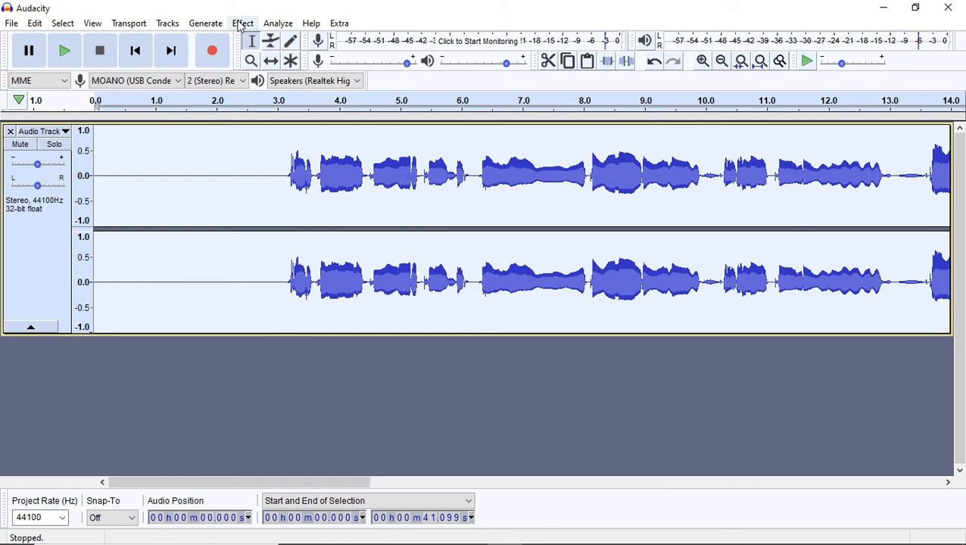
# Reopen Equalization from the Effect menu with the Treble Cut curve (drop above ~6000 Hz) loaded
pyautogui.click(242, 22)
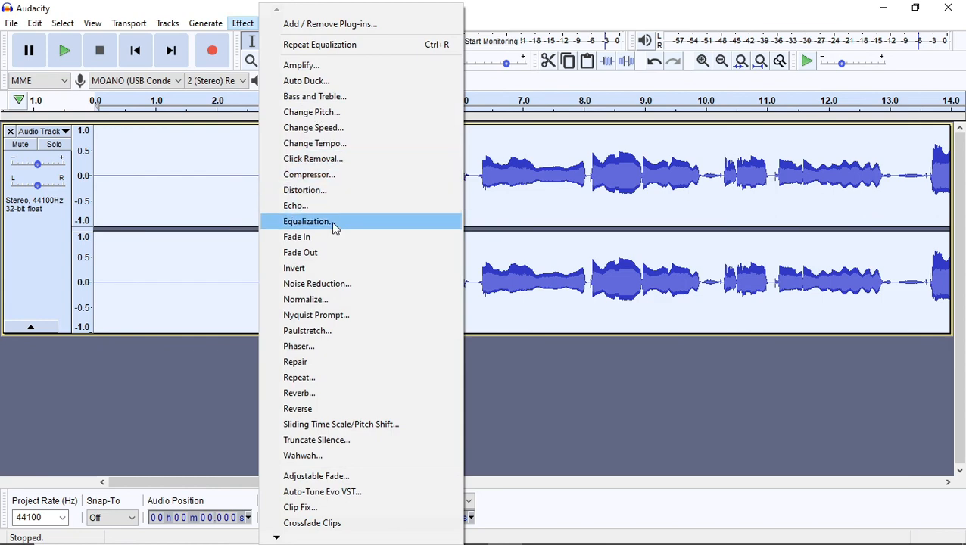
pyautogui.click(307, 221)
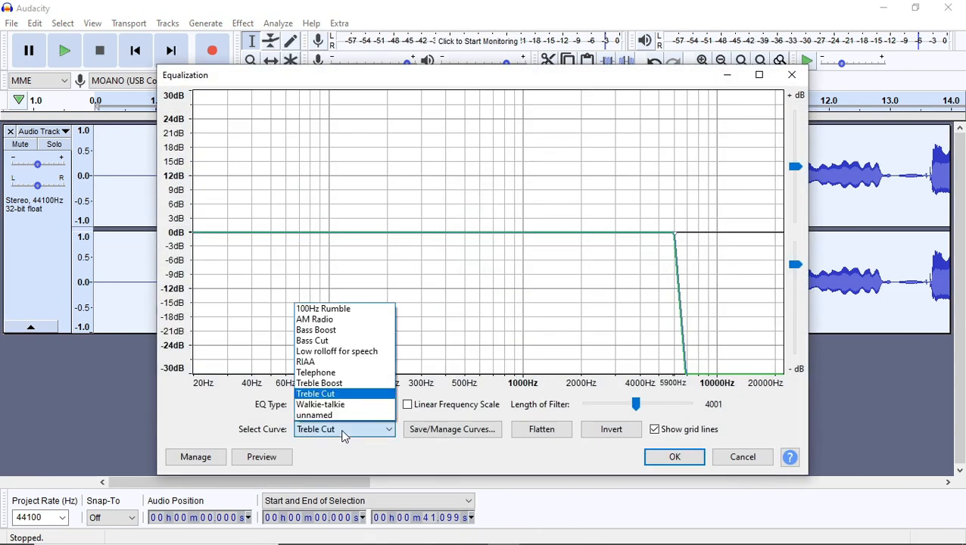
pyautogui.click(315, 394)
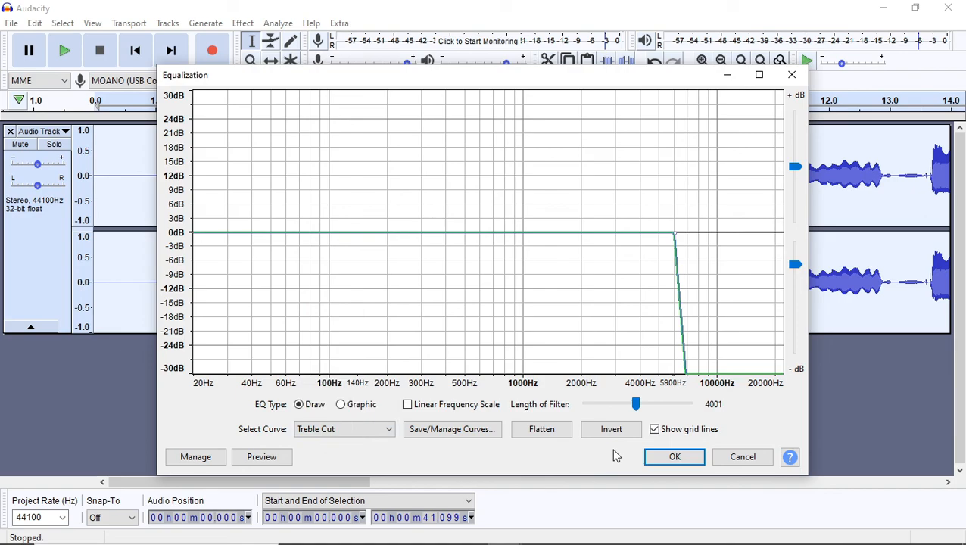
pyautogui.click(673, 456)
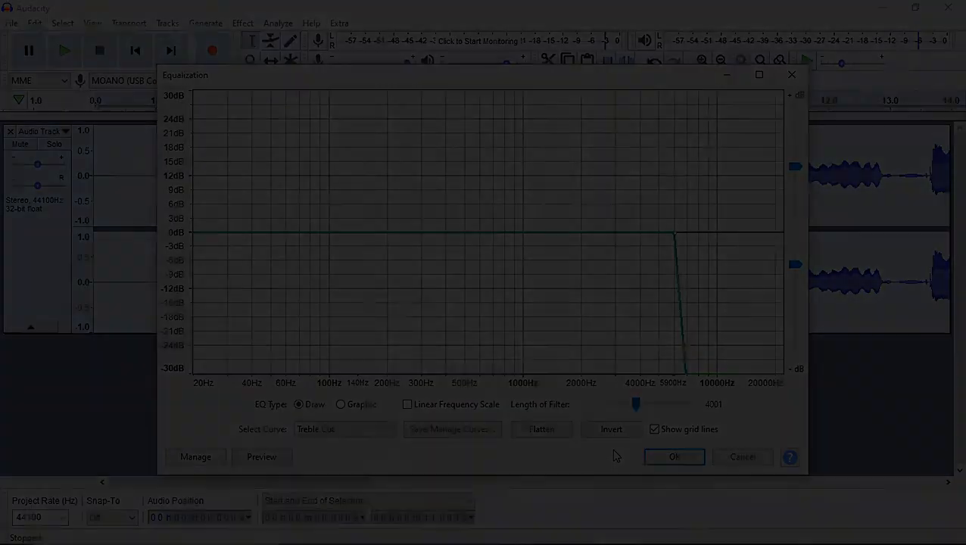